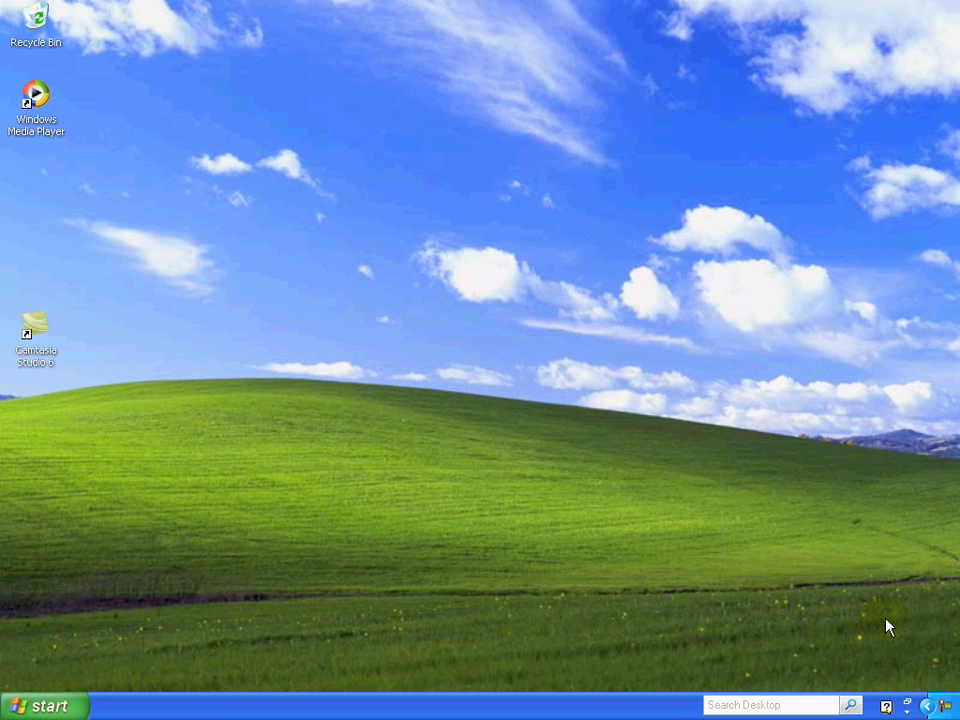
mouse_move(408, 658)
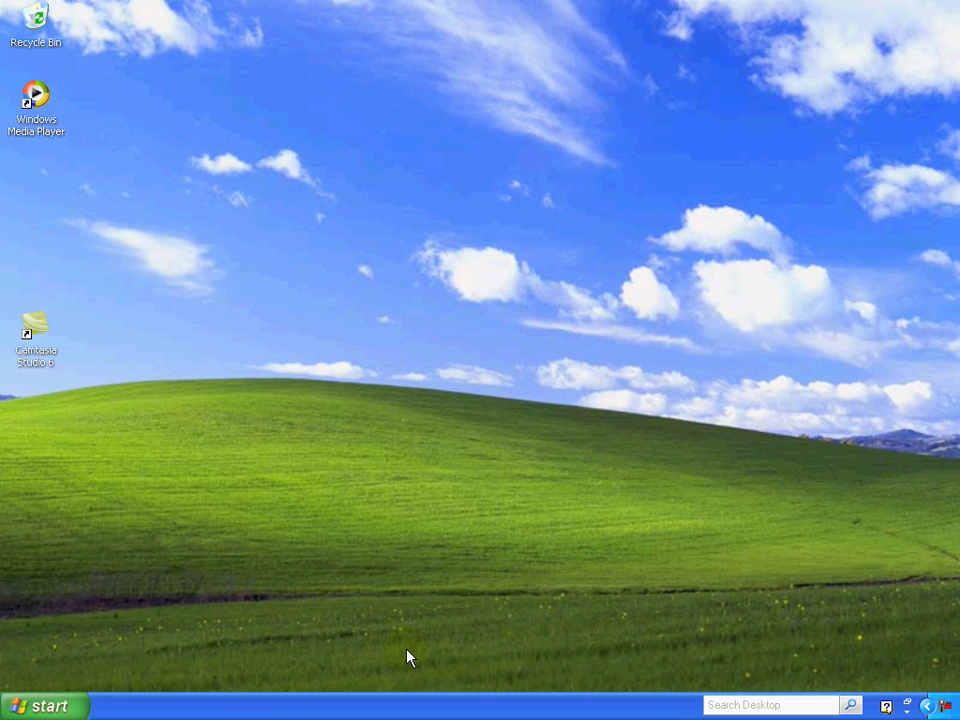
mouse_move(15, 710)
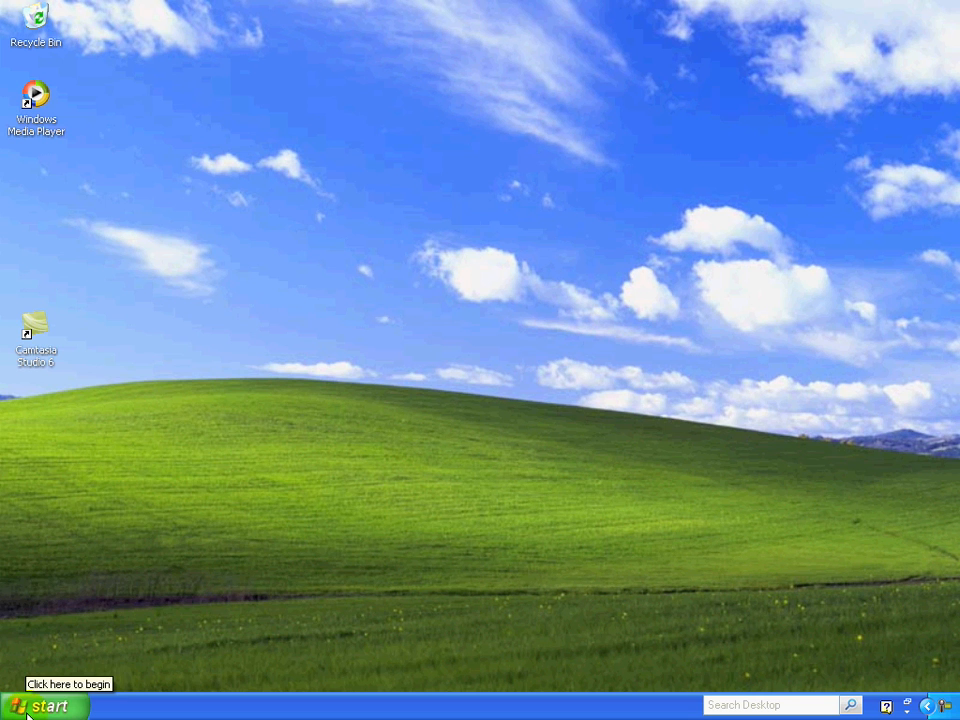
Step: Launch MySQL Query Browser and log in to the localhost server as arie
left_click(40, 705)
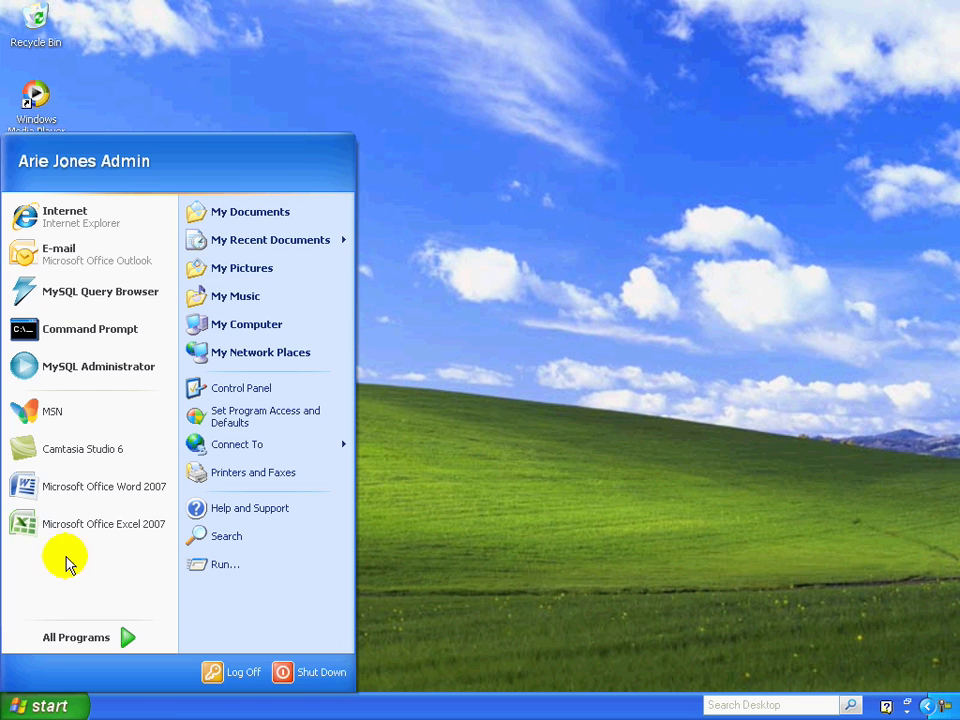
left_click(100, 291)
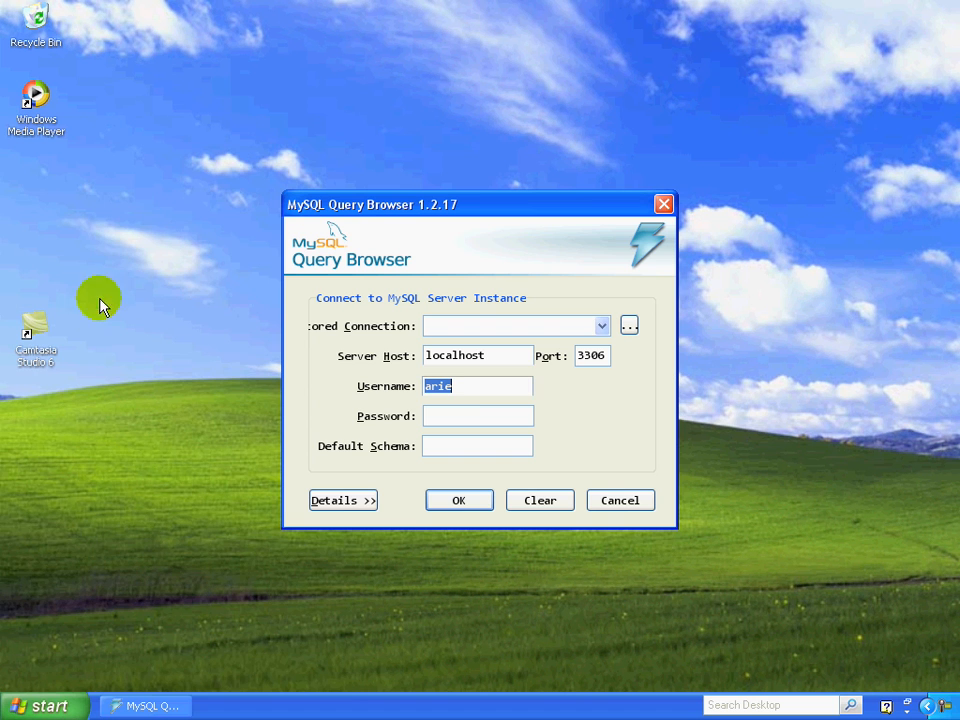
left_click(477, 415)
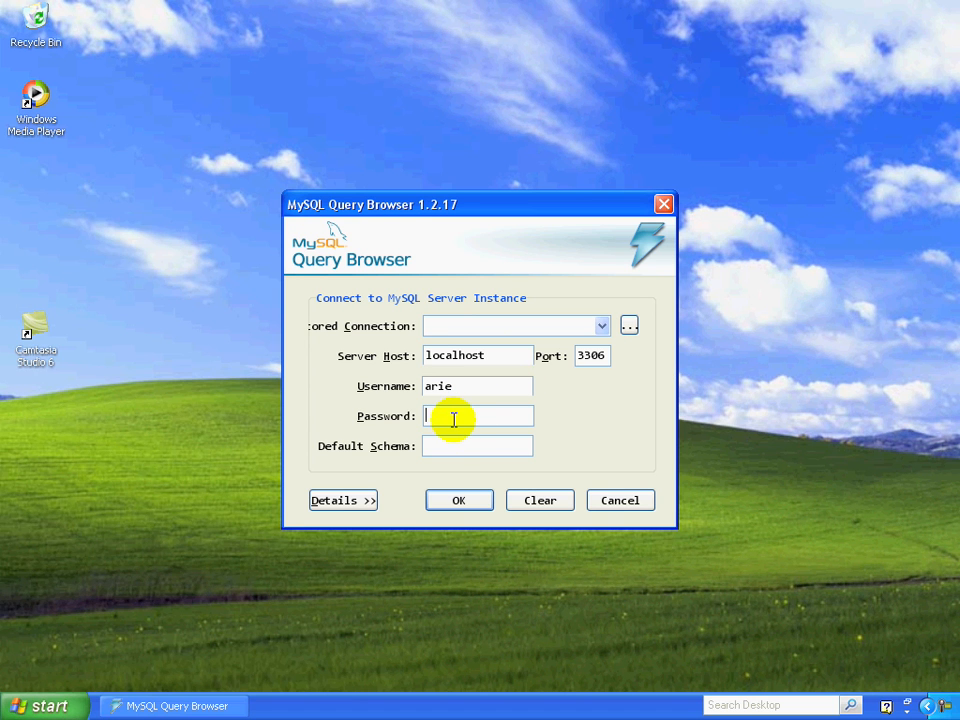
mouse_move(477, 415)
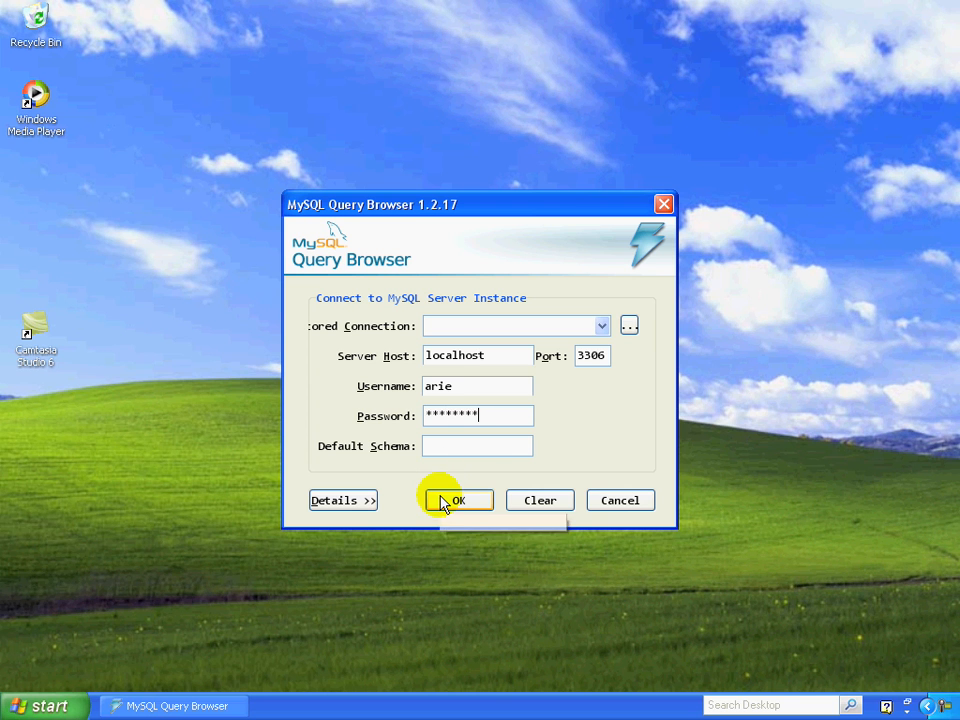
left_click(458, 500)
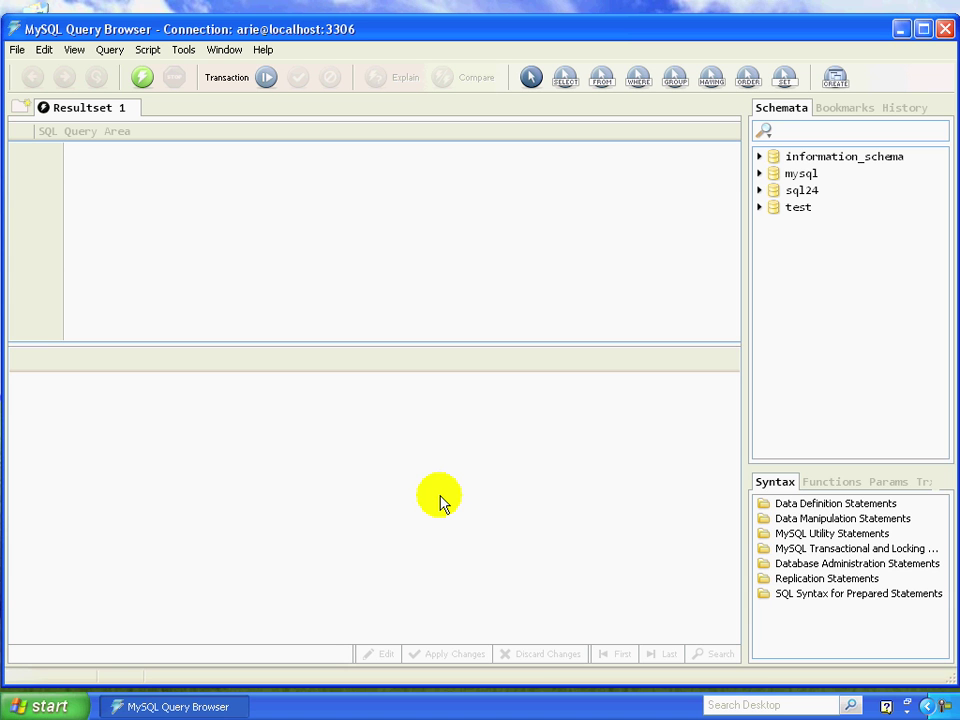
mouse_move(537, 407)
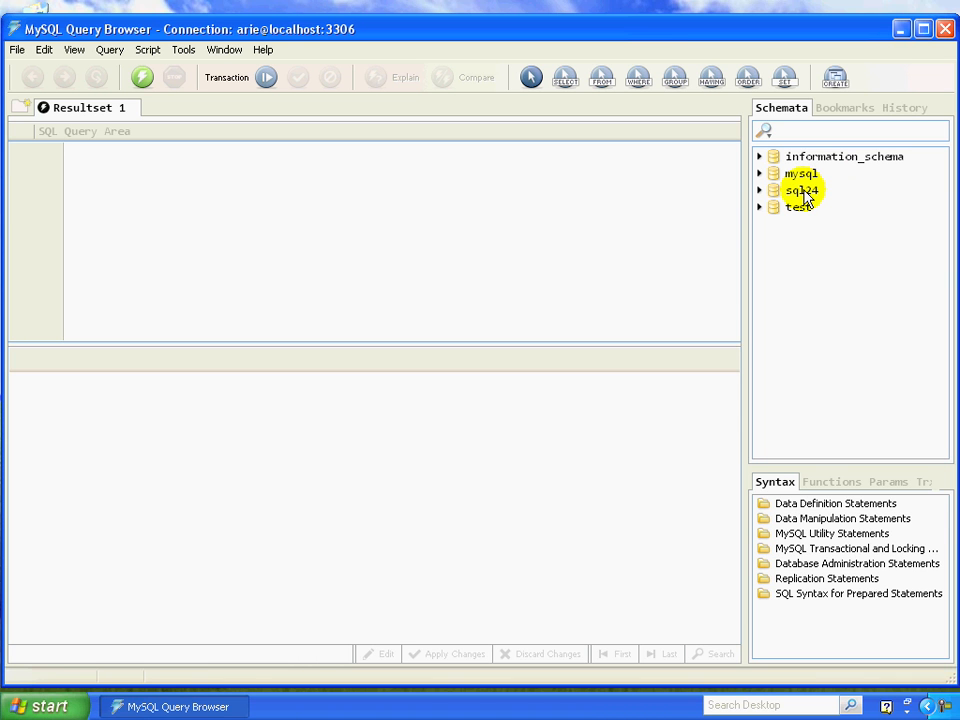
Step: Set sql24 as the default schema and expand it to list customer_tbl, orders_tbl and views
left_click(800, 190)
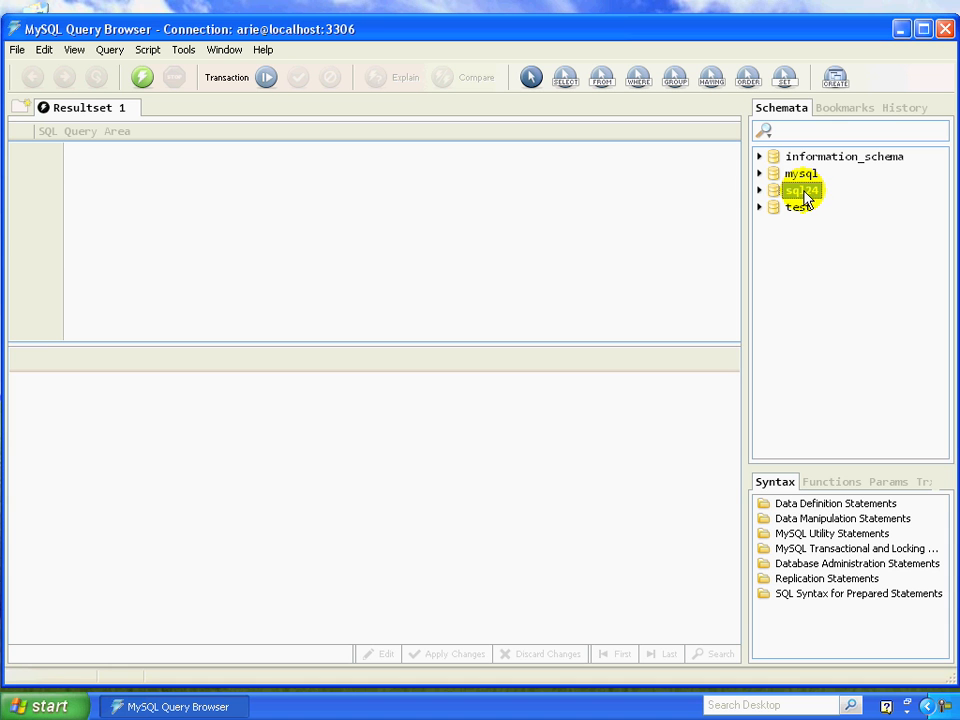
double_click(798, 190)
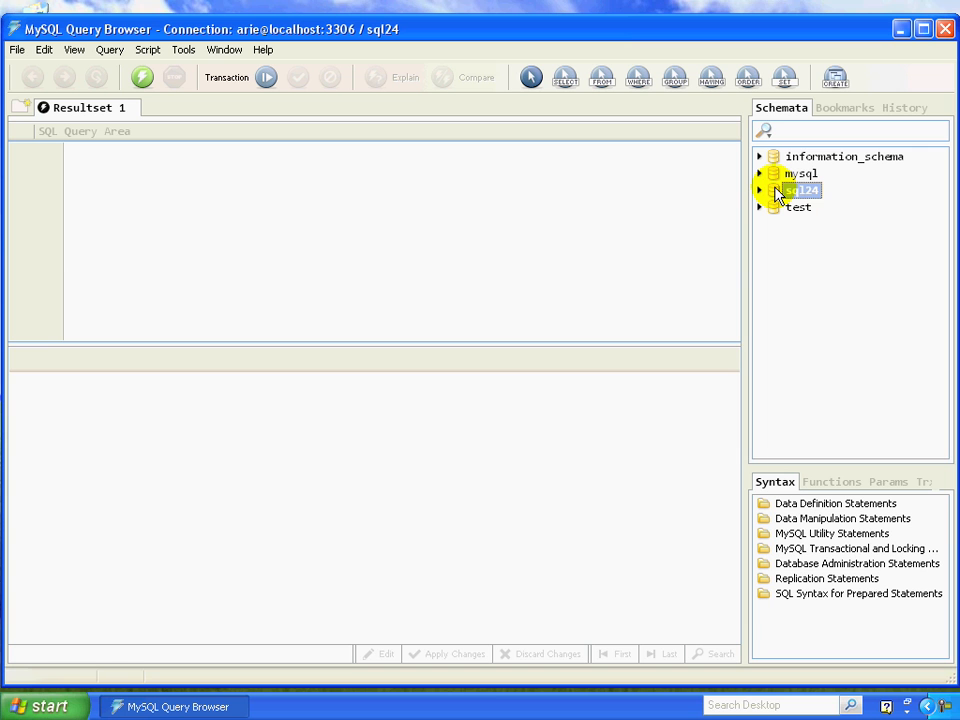
mouse_move(385, 33)
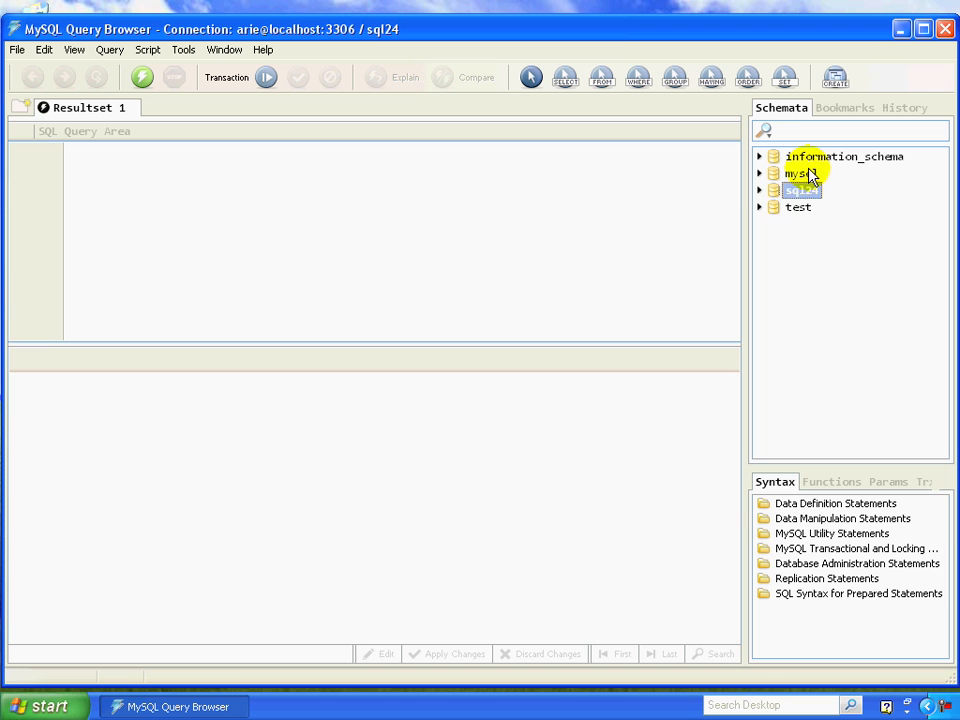
left_click(759, 190)
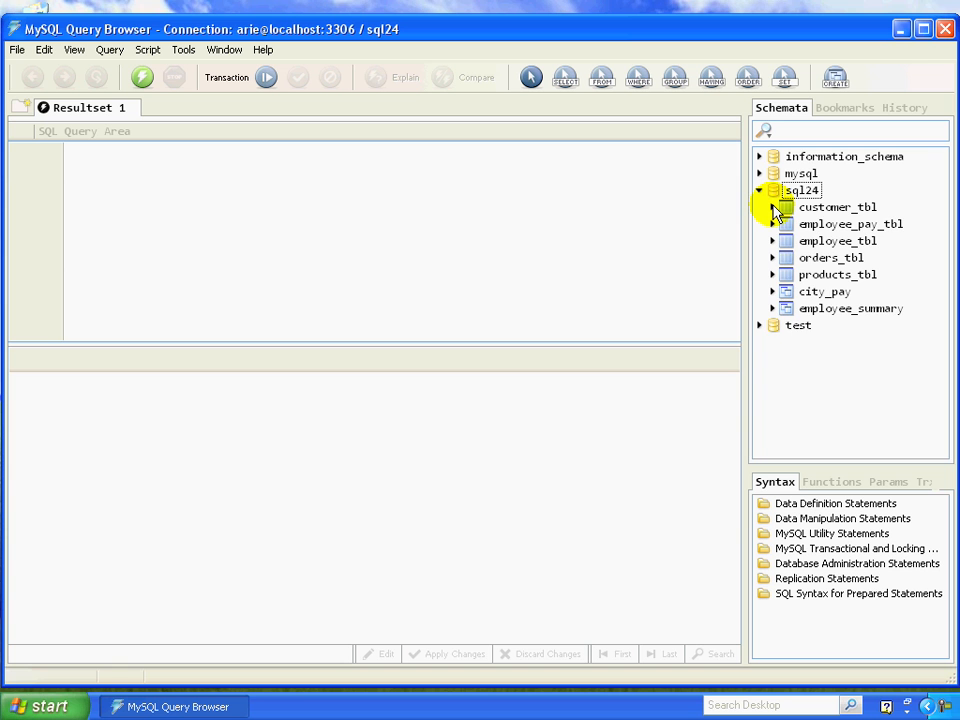
Step: Build a customer_tbl query of CUST_ID, CUST_ADDRESS and CUST_CITY and execute it for 11 rows
left_click(773, 207)
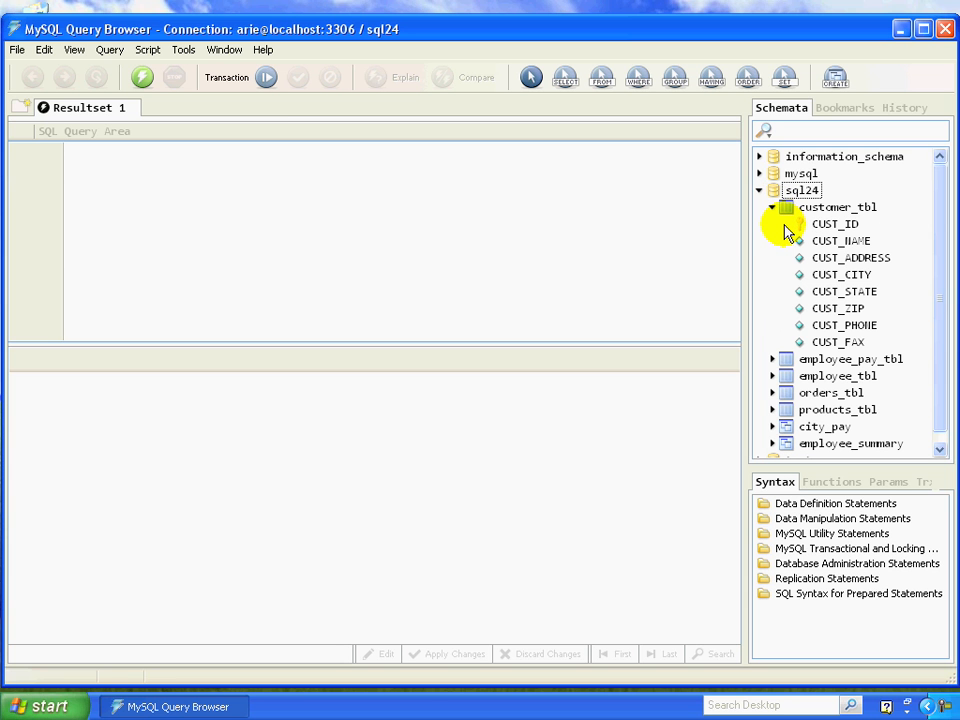
left_click(838, 207)
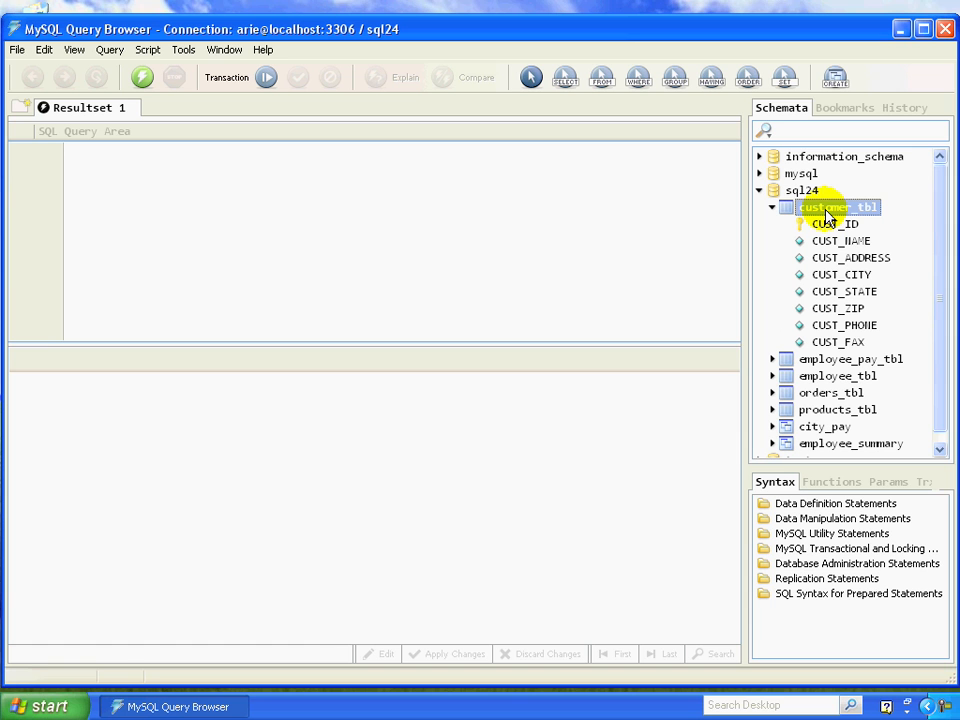
left_click(833, 224)
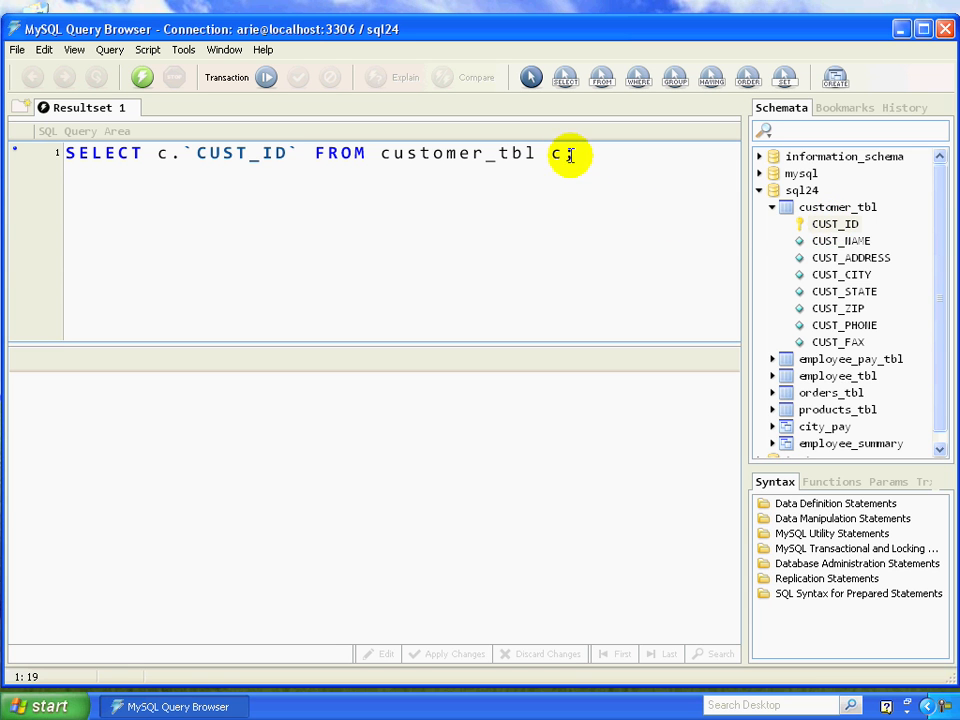
left_click(841, 240)
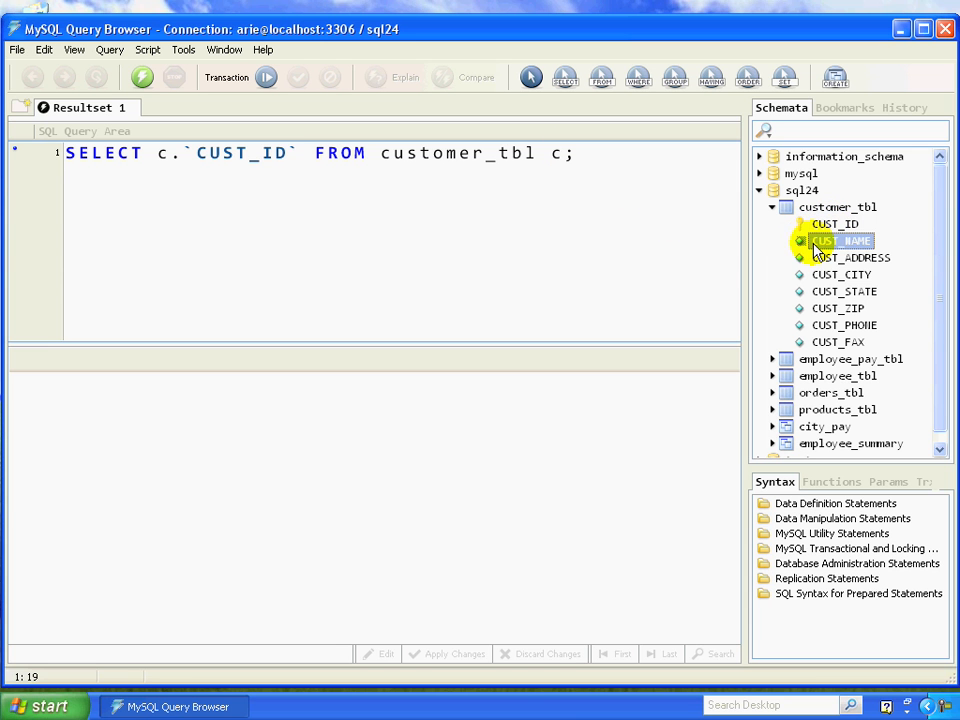
double_click(841, 274)
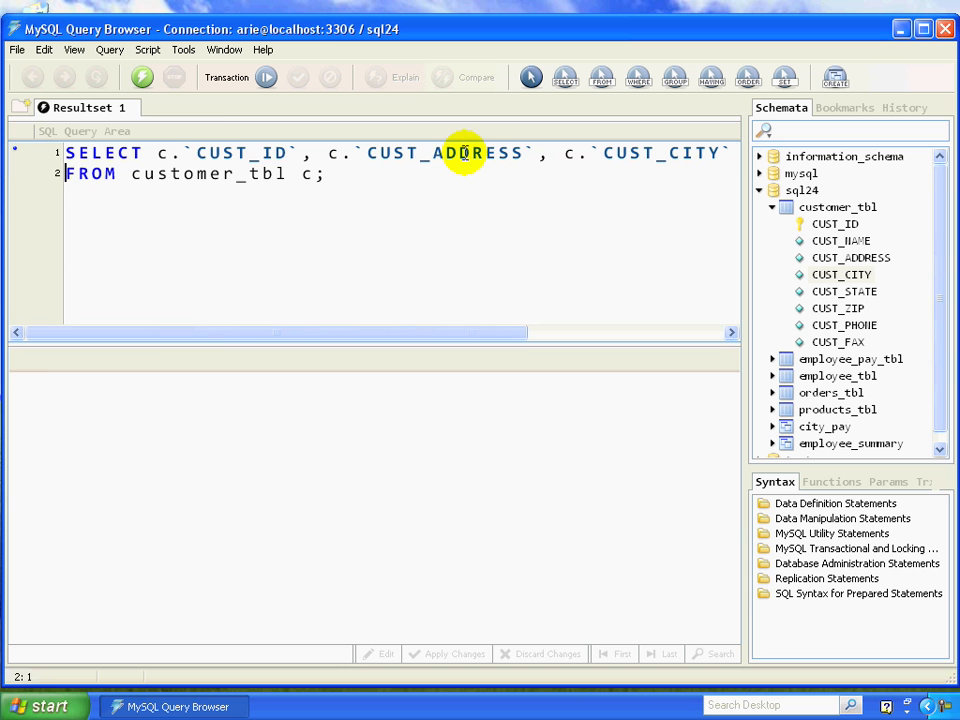
left_click(142, 77)
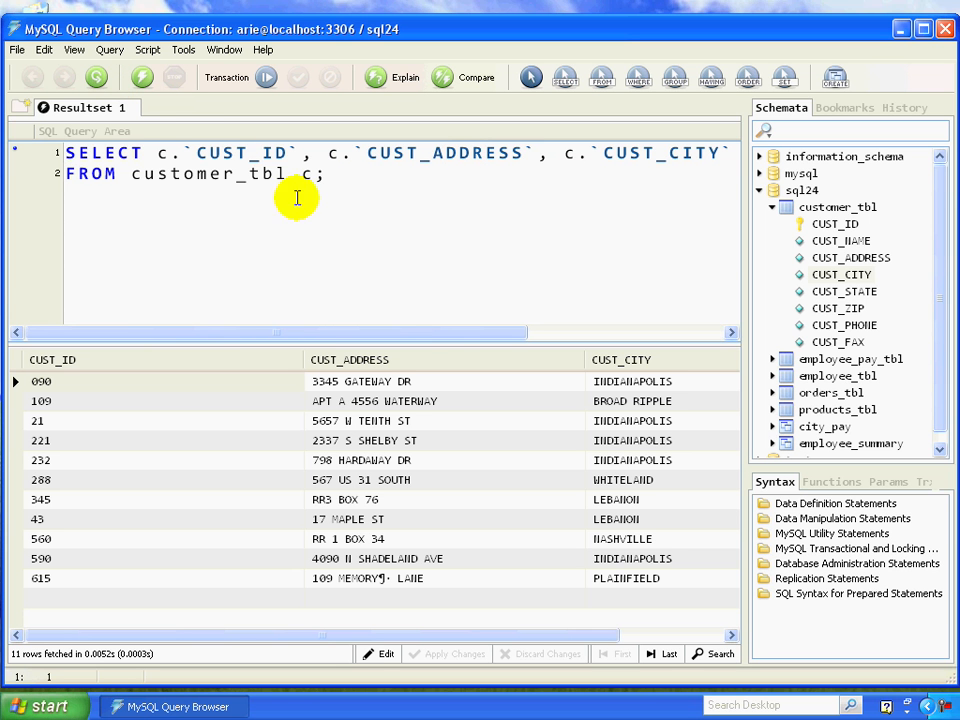
mouse_move(349, 183)
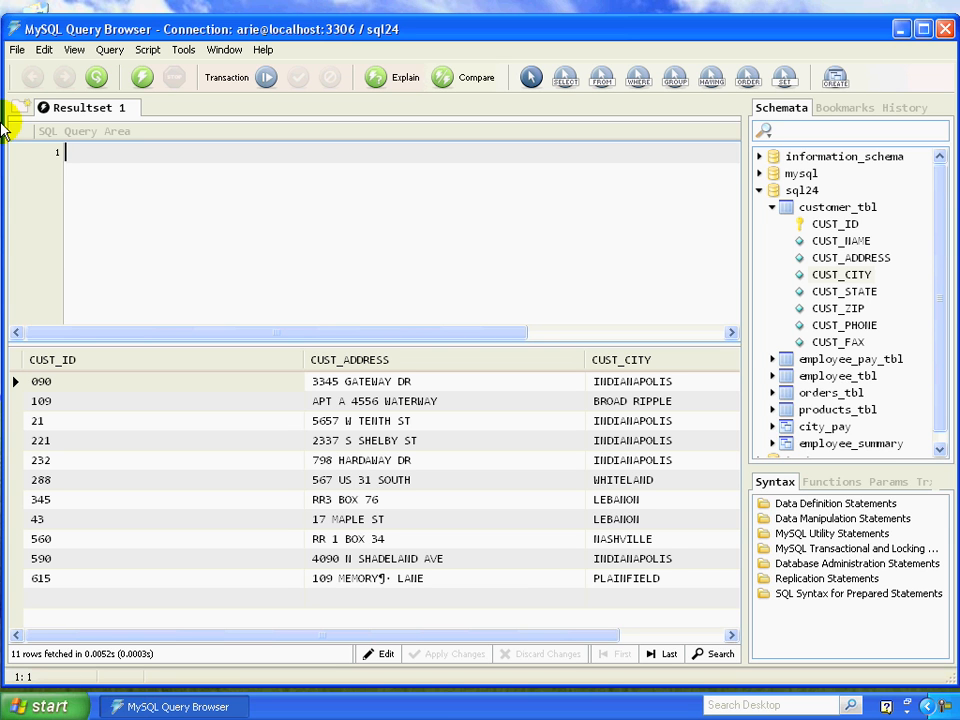
Step: Type the template SELECT [COLUMN LIST] FROM [TABLE NAME] on separate lines and select the column placeholder
type("SELECT")
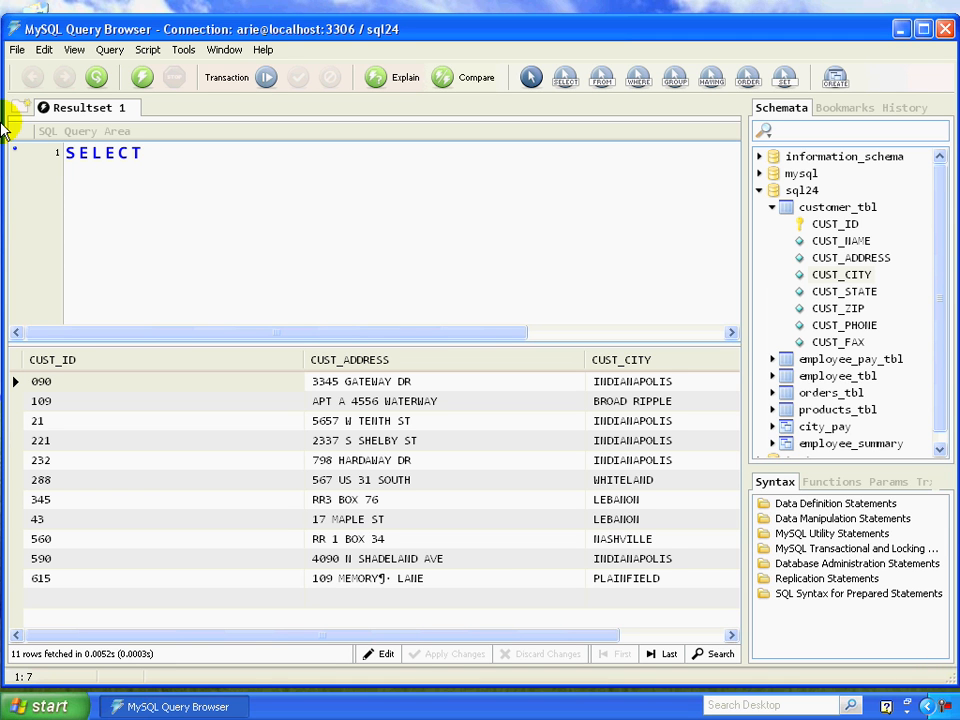
type("[")
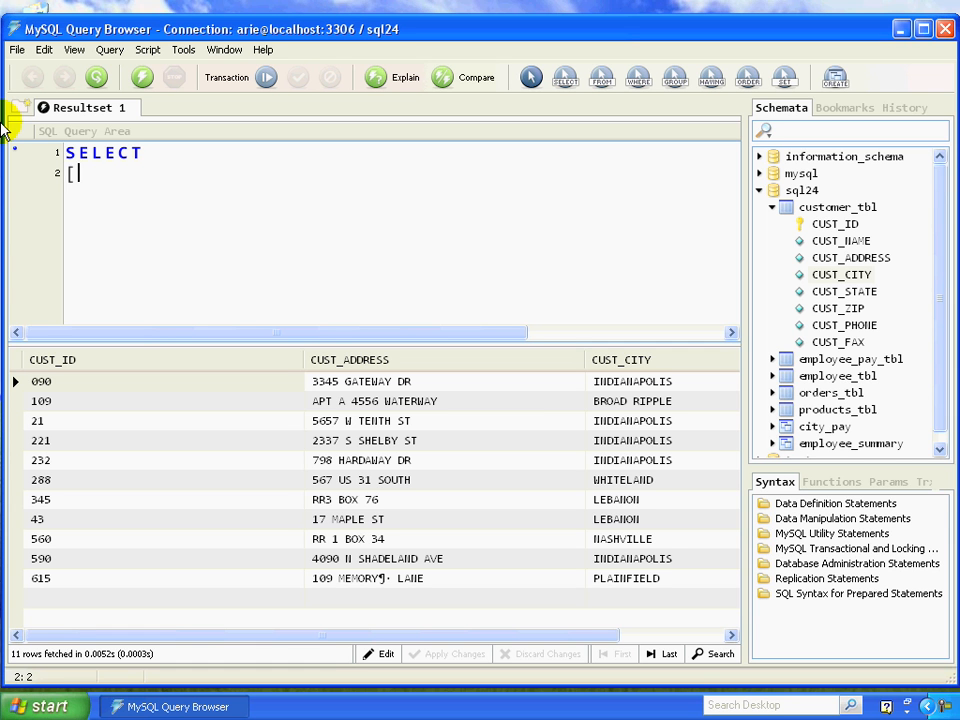
type("COLUM")
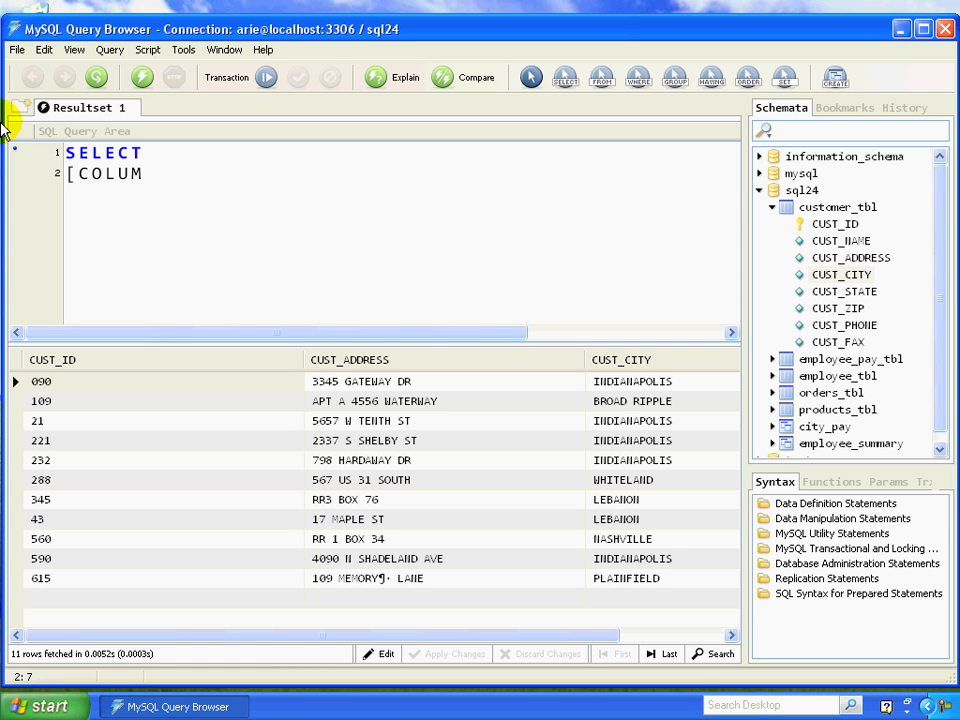
type("N")
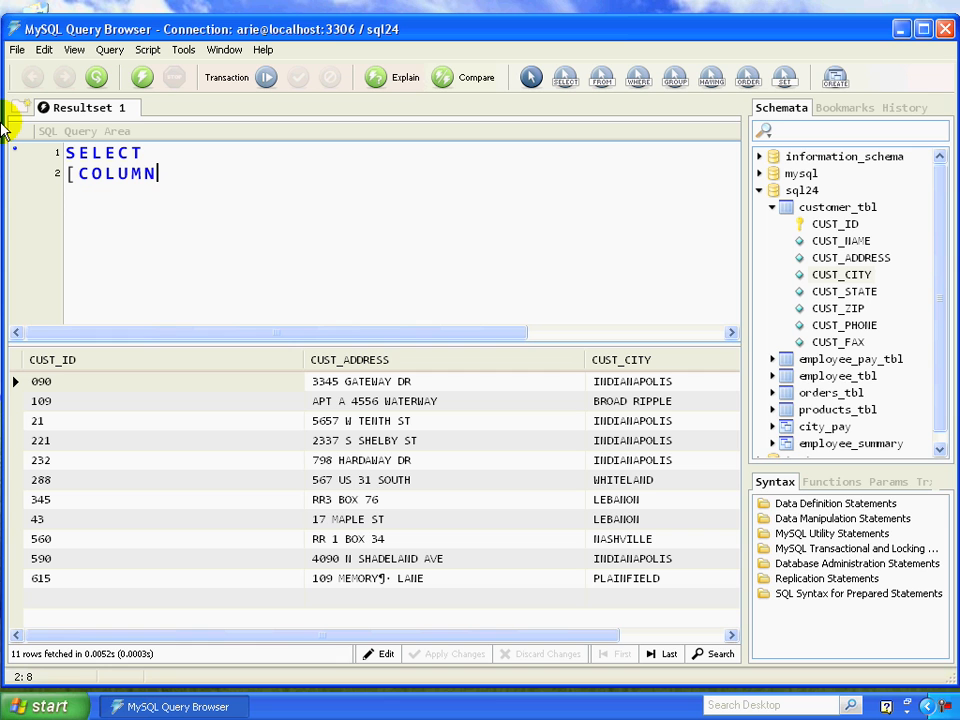
type("LIST]")
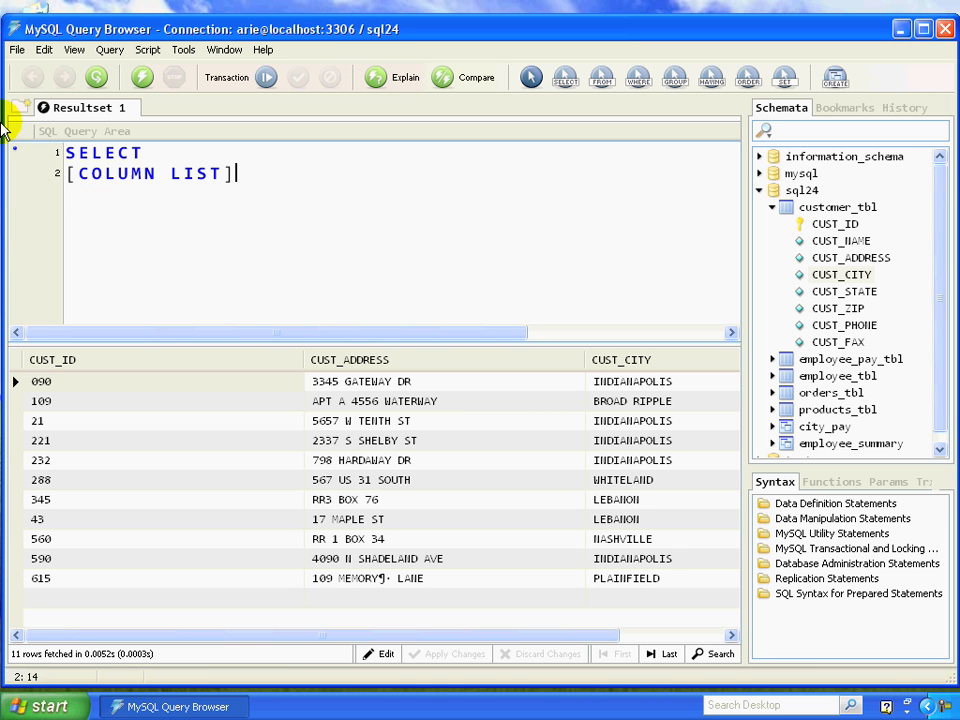
key("Return")
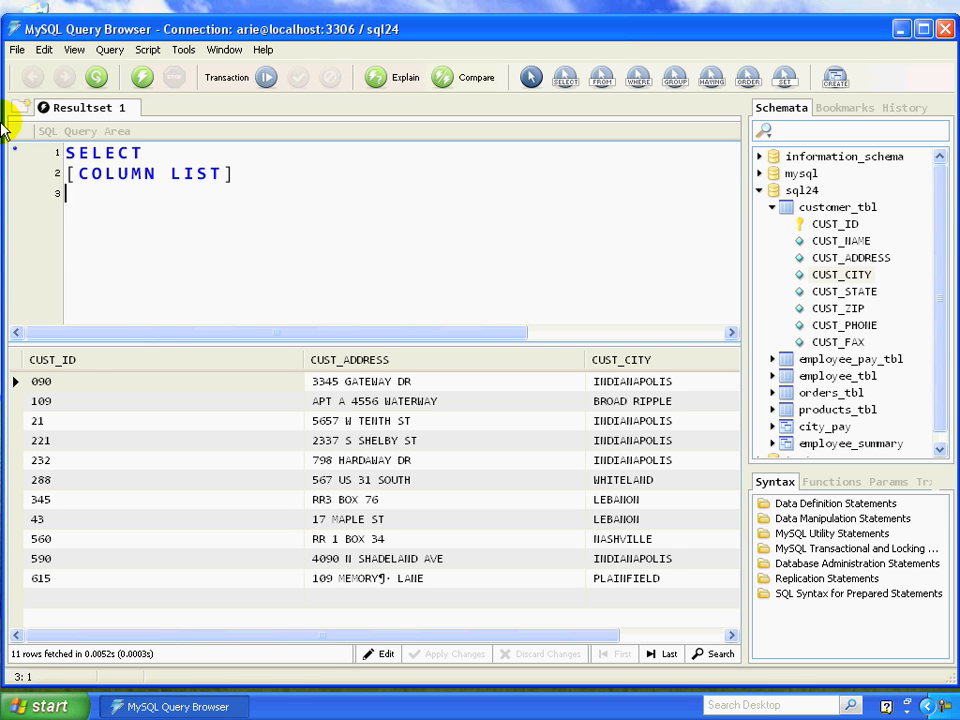
type("FROM [")
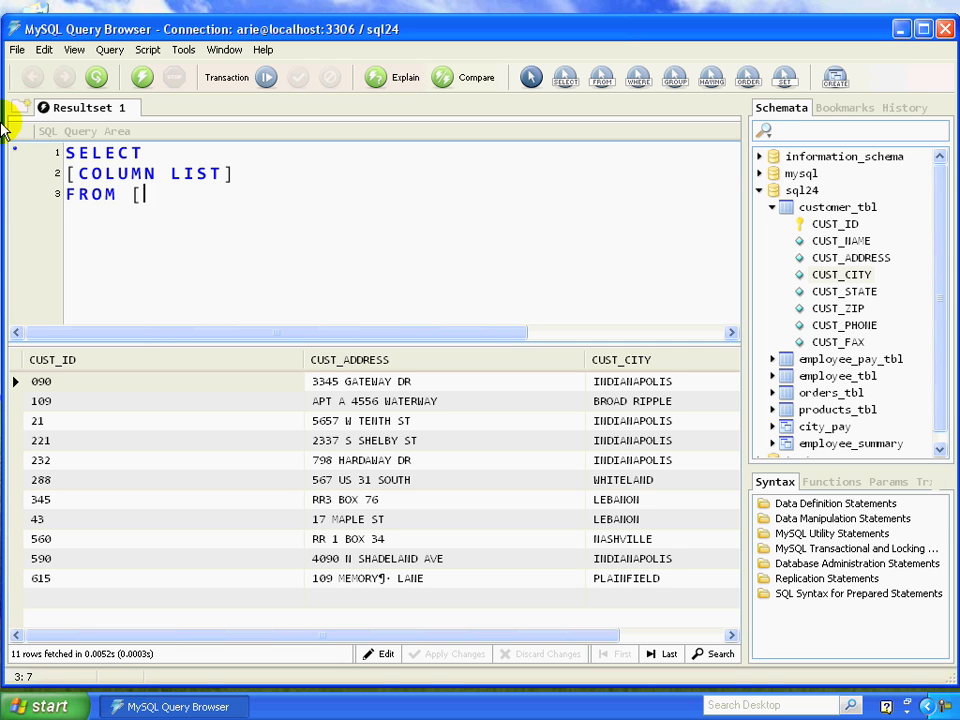
type("TABLE")
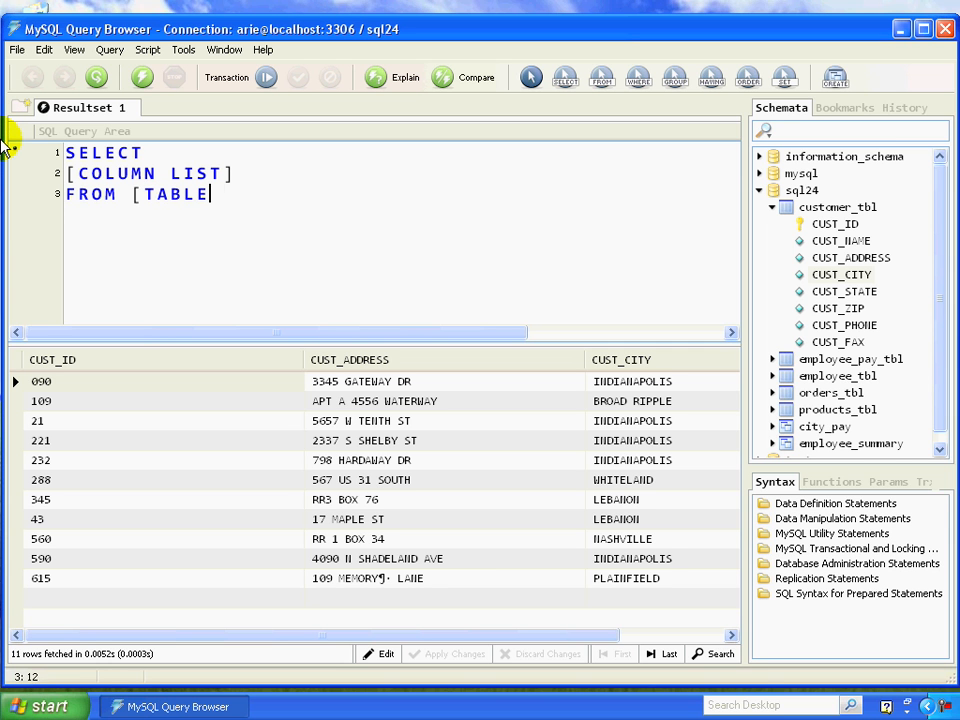
type("NAME]")
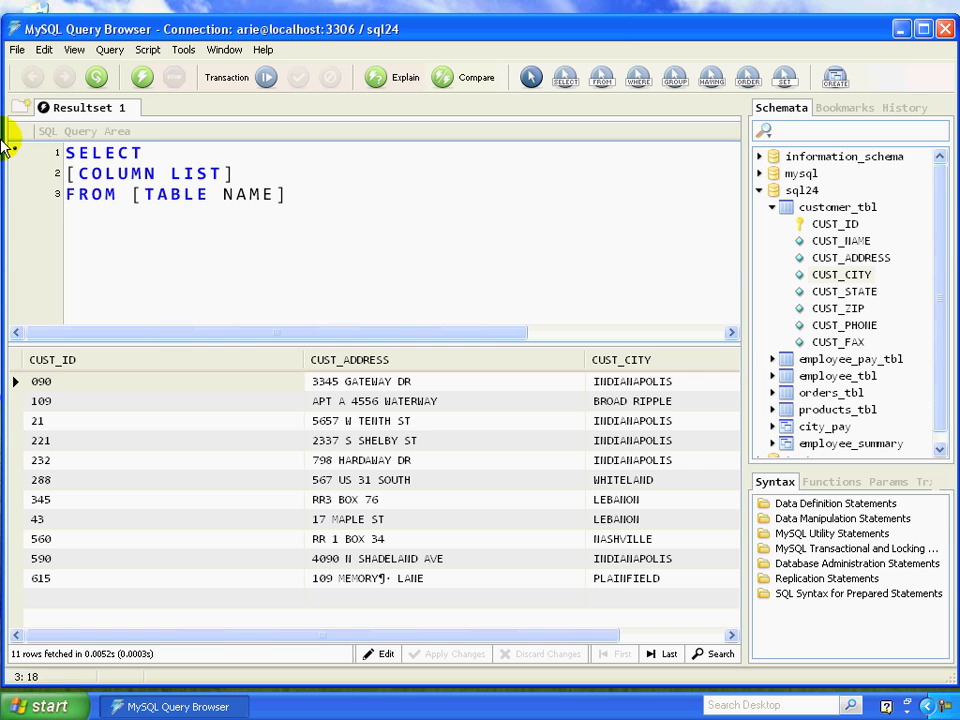
left_click(289, 194)
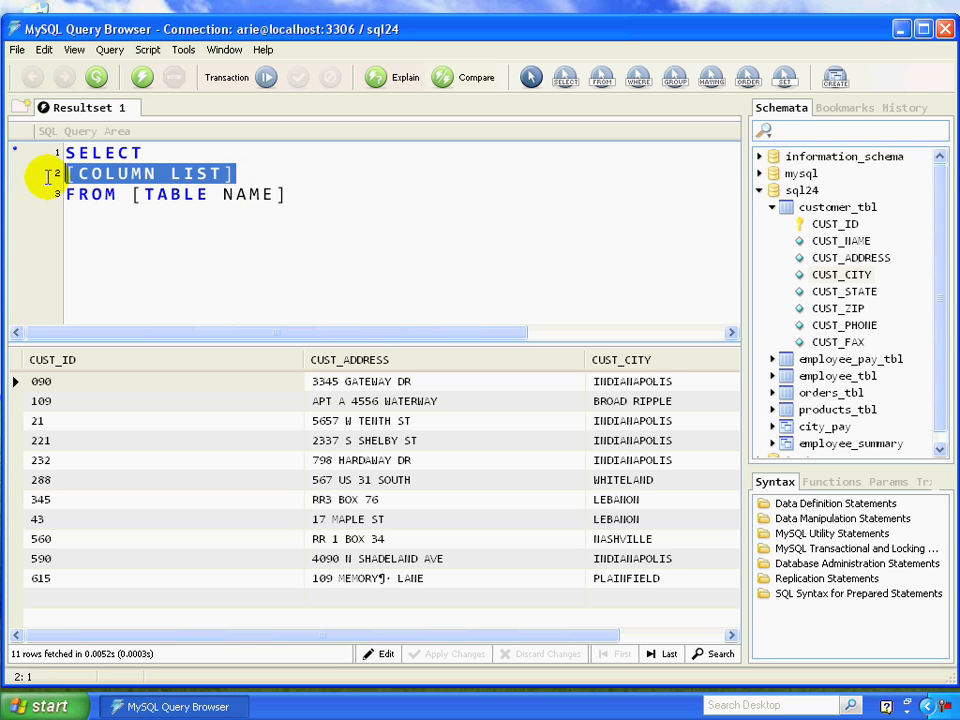
mouse_move(50, 187)
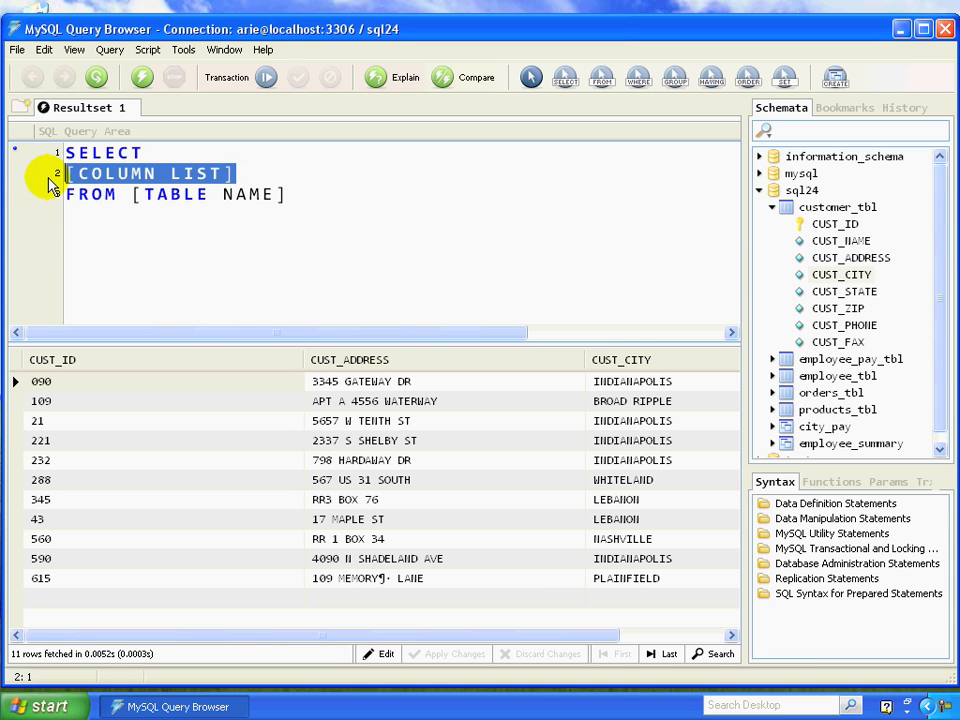
Step: Replace [COLUMN LIST] with * and [TABLE NAME] with customer_tbl;
type("*")
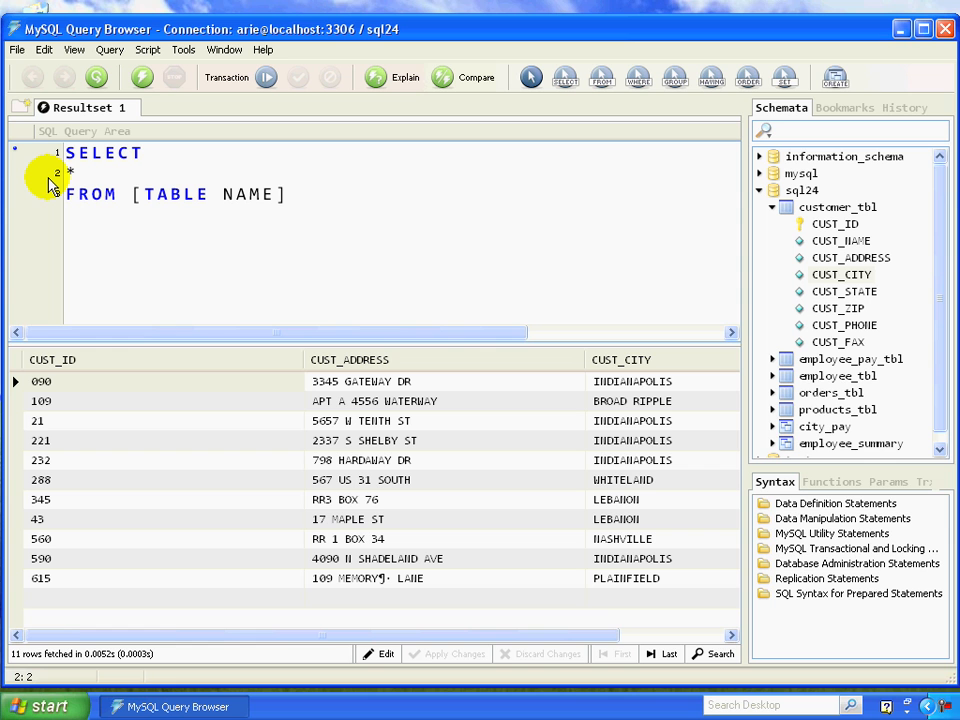
left_click(78, 172)
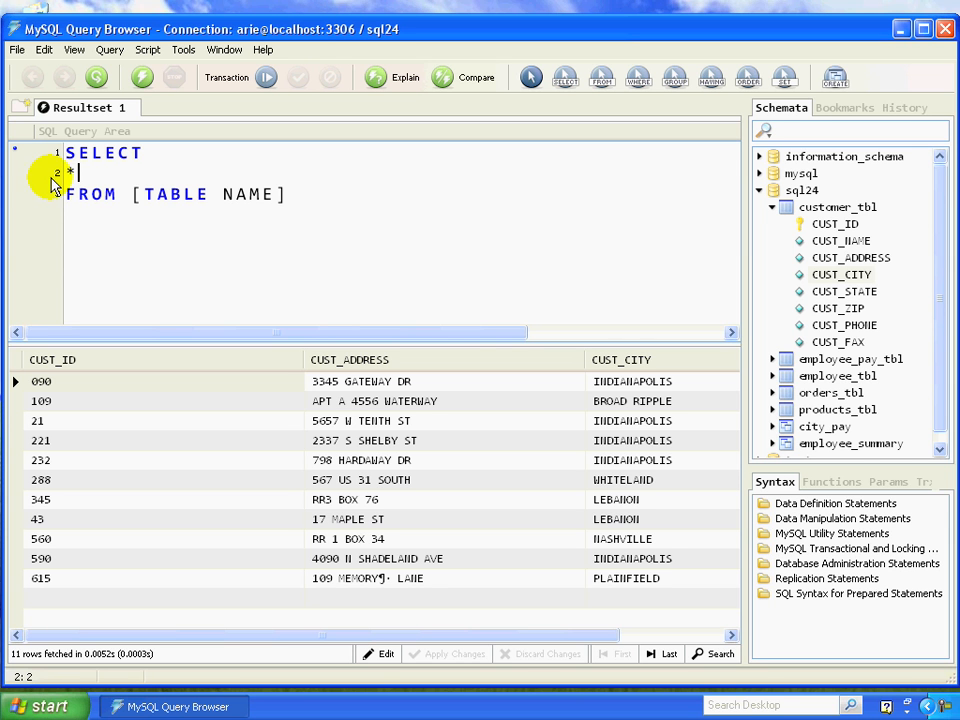
double_click(207, 194)
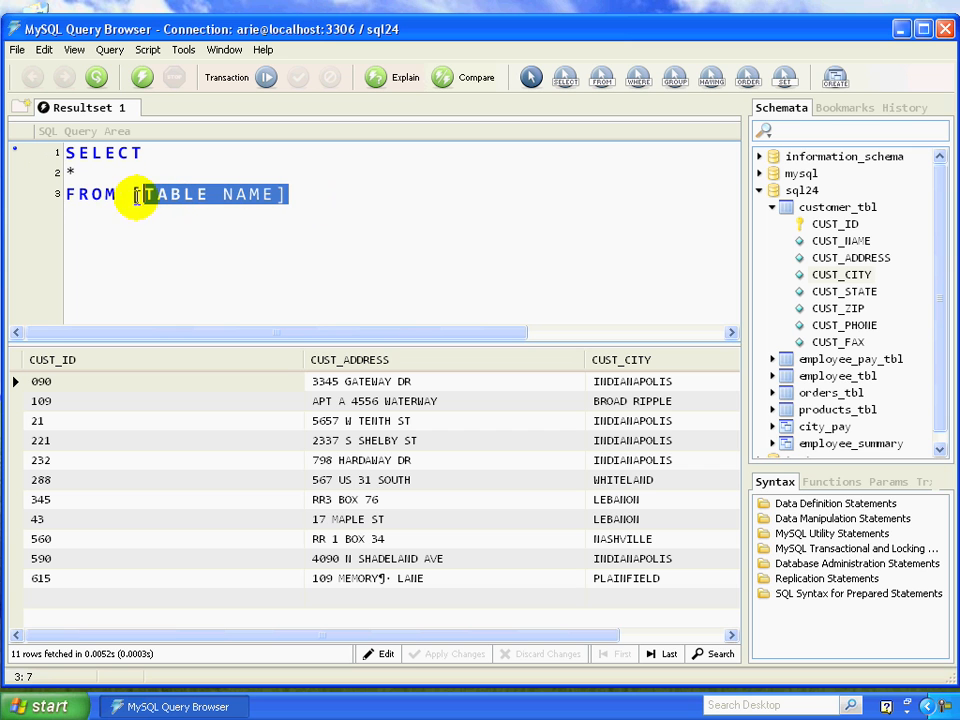
type("customer_tbl;")
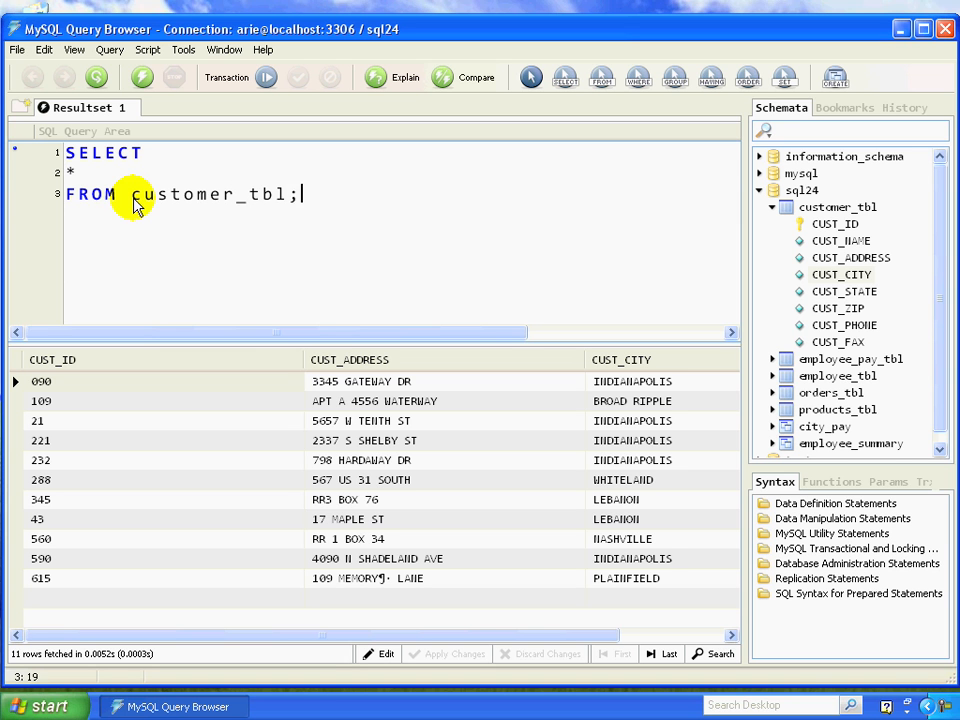
mouse_move(340, 193)
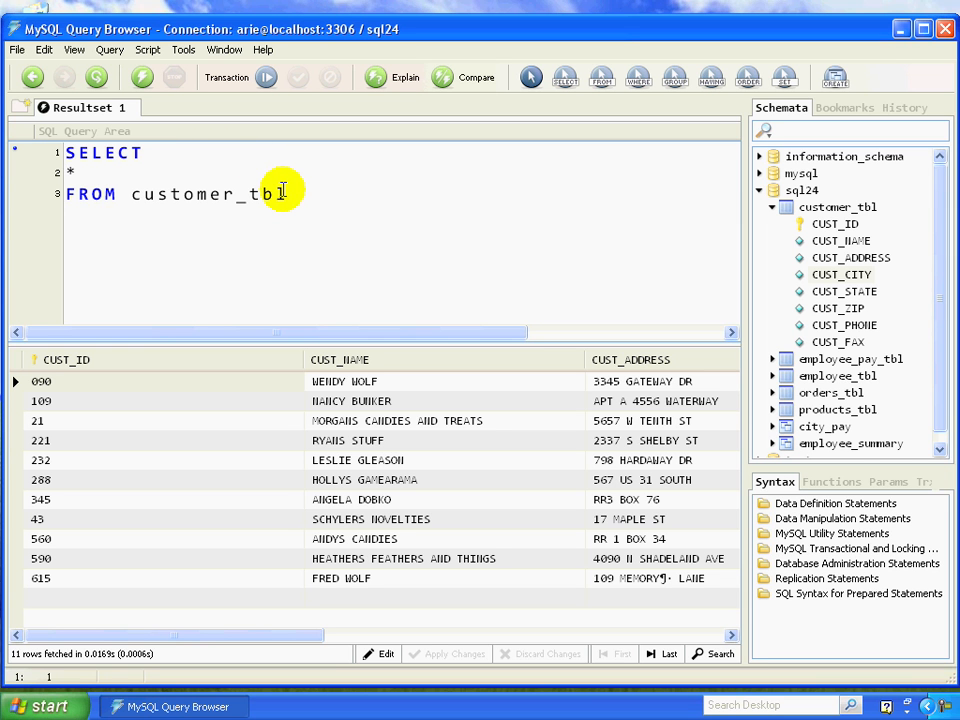
Step: End SELECT * FROM customer_tbl with a semicolon and run it to show all columns
type(";")
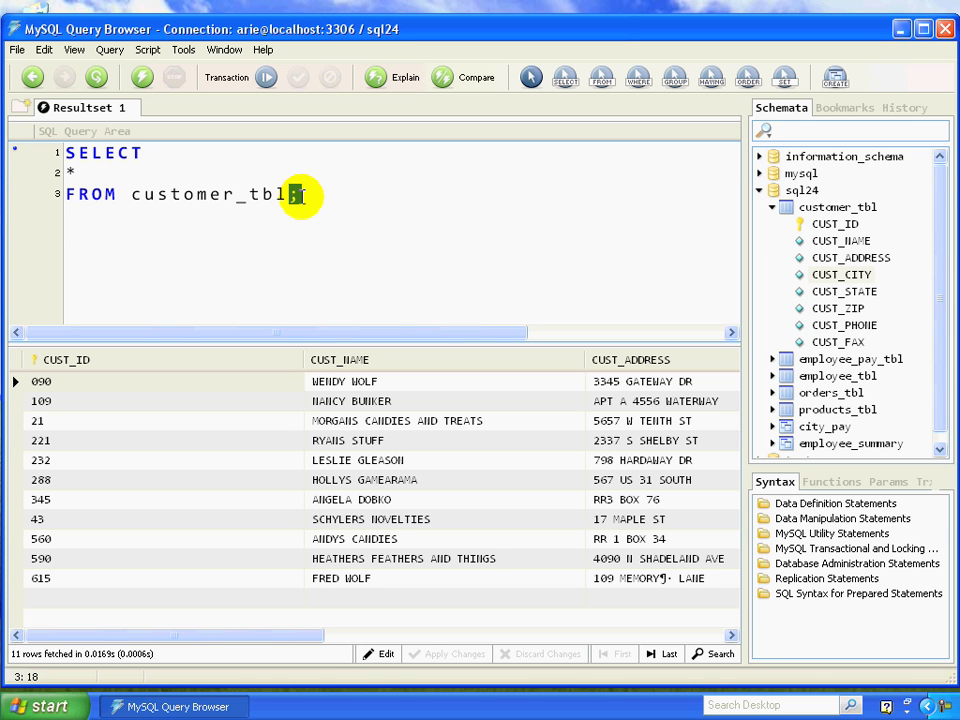
type(";")
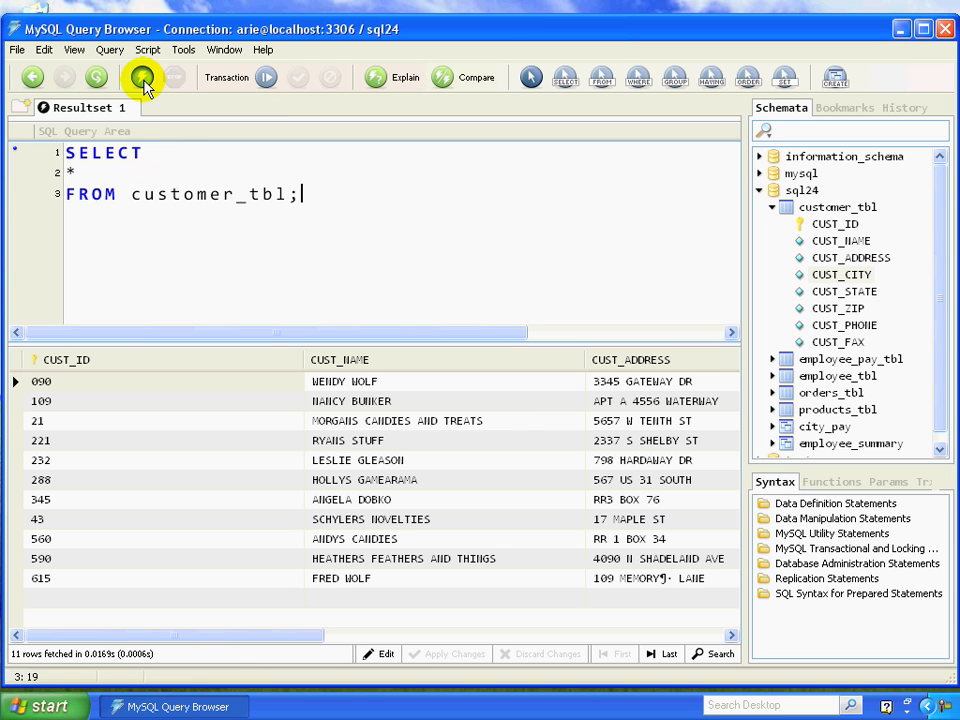
left_click(142, 77)
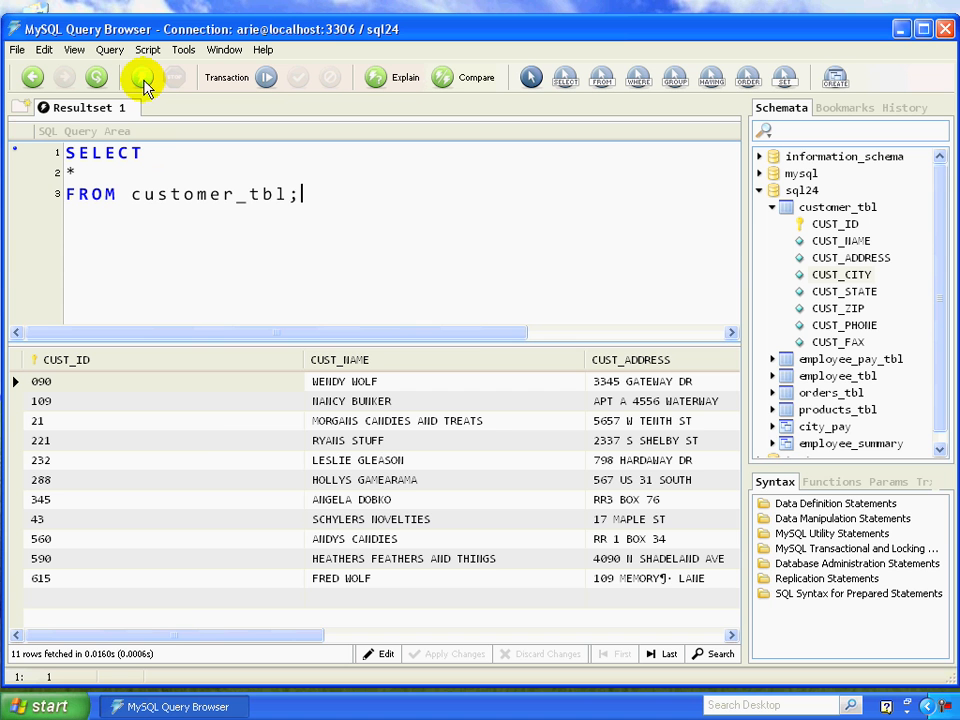
left_click(42, 381)
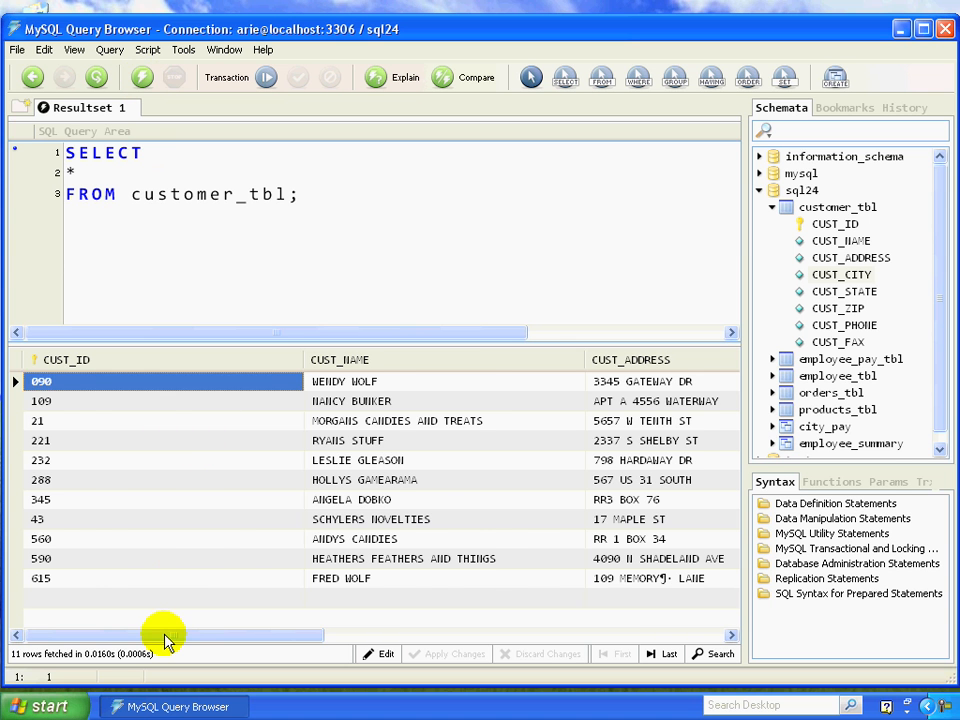
left_click_drag(165, 634, 520, 634)
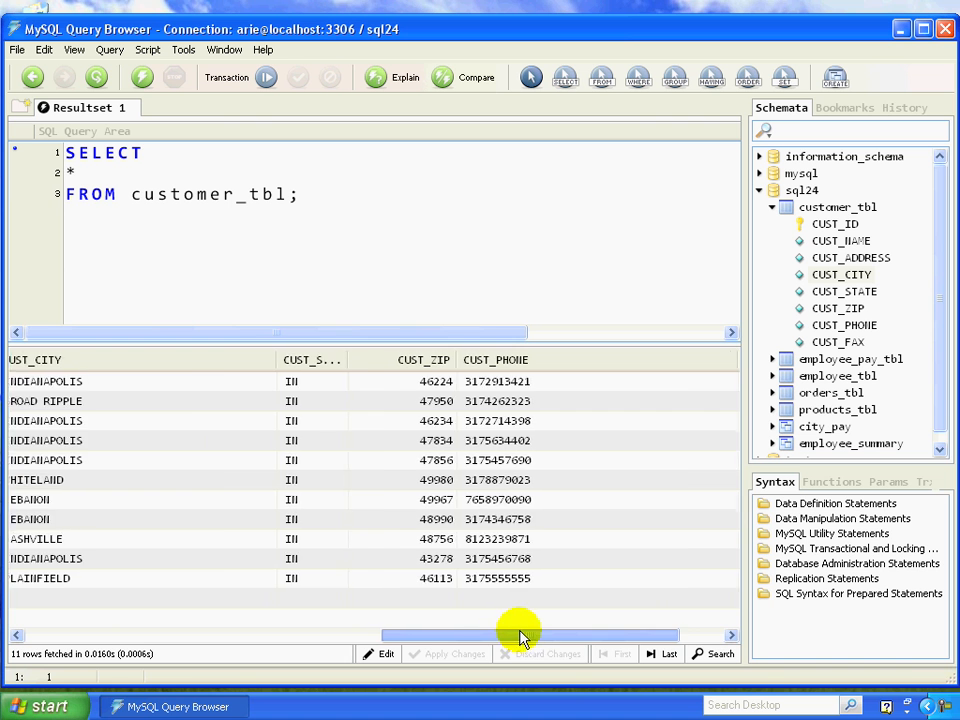
left_click_drag(520, 635, 325, 635)
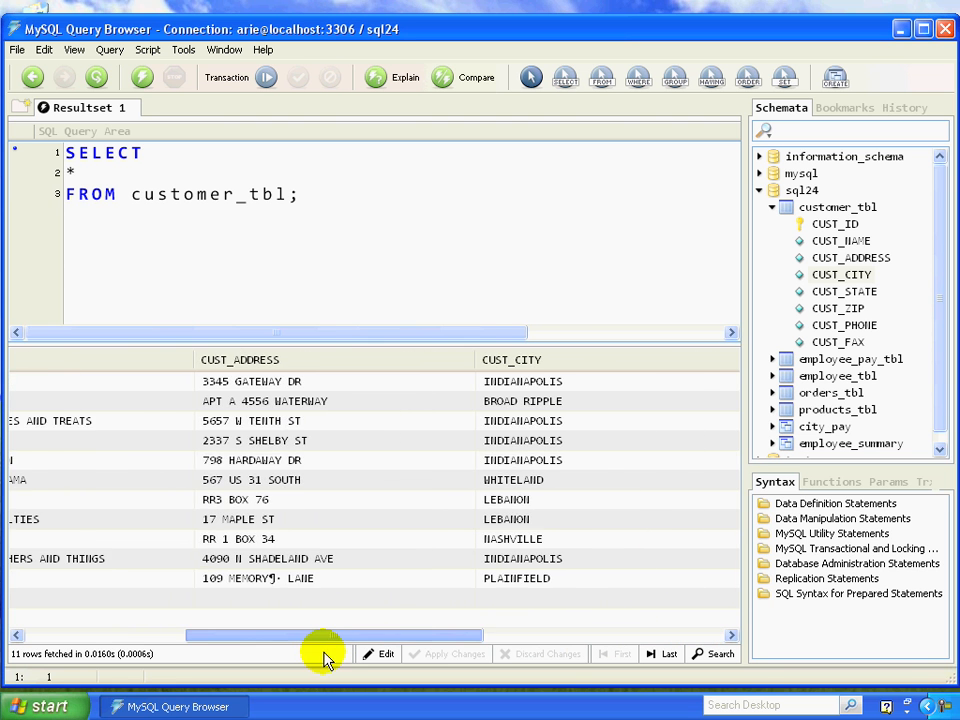
left_click_drag(325, 635, 115, 635)
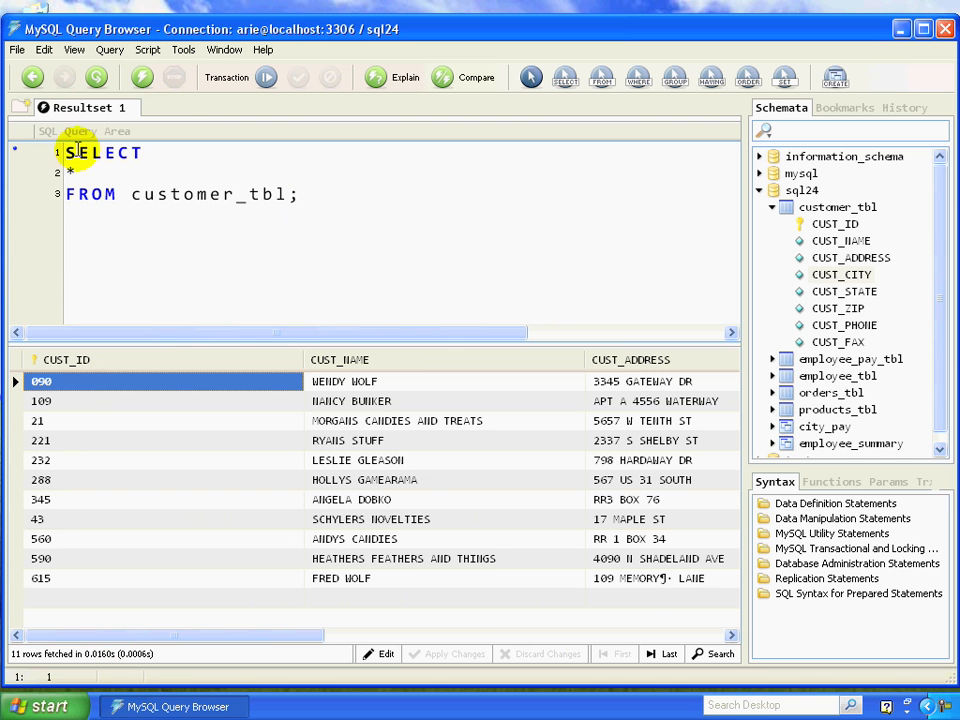
Step: Replace * with CUST_ID,CUST_NAME and rerun the query to show just those two columns
left_click(70, 172)
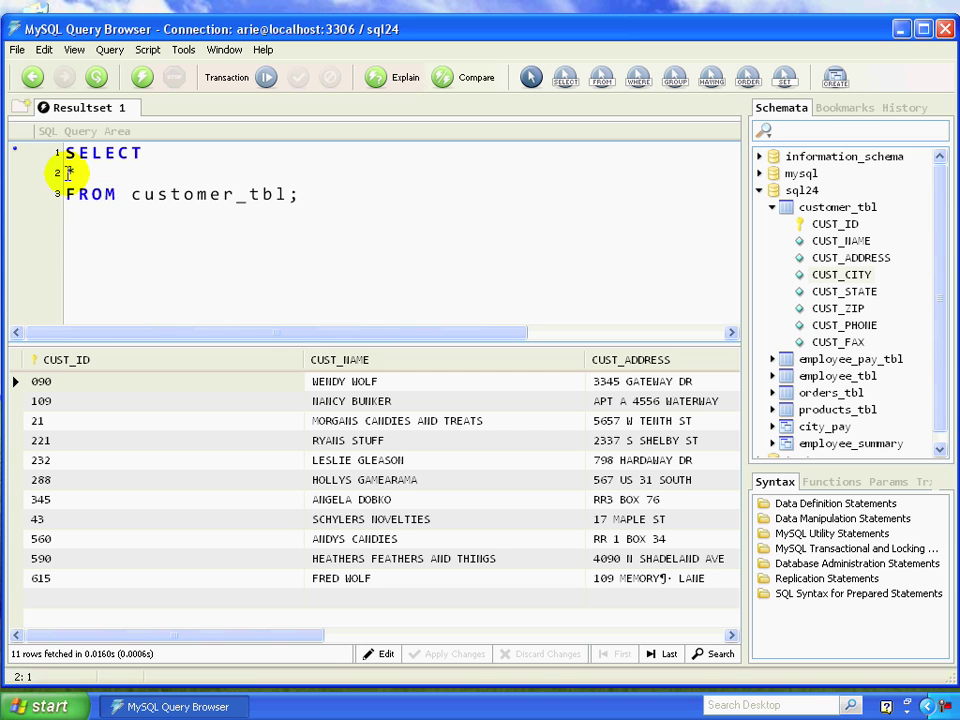
type("CUST")
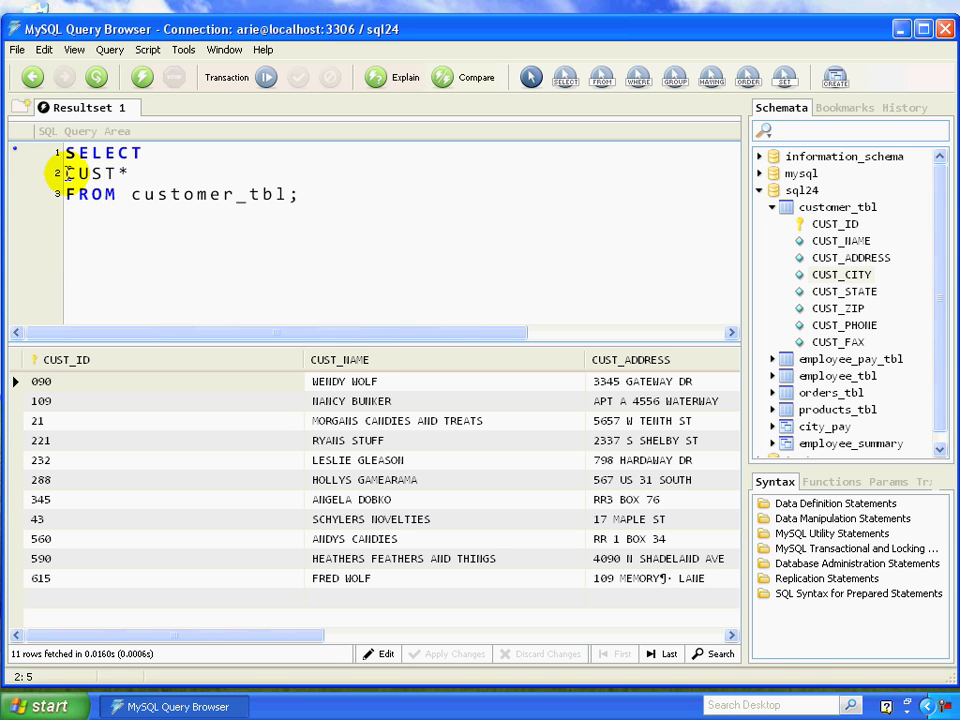
type("_ID")
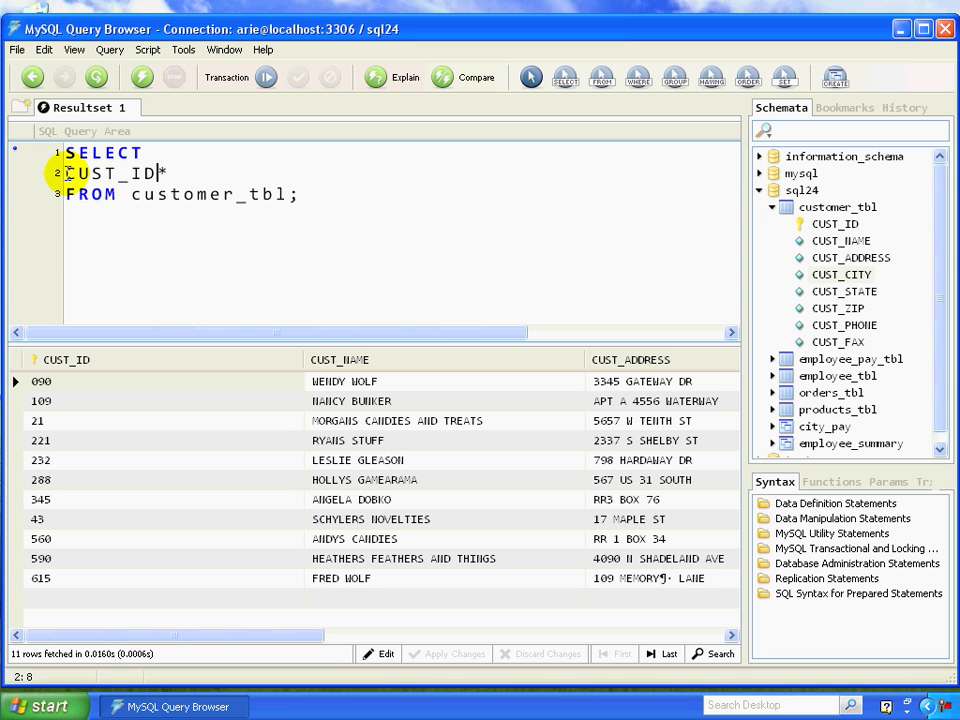
type(",")
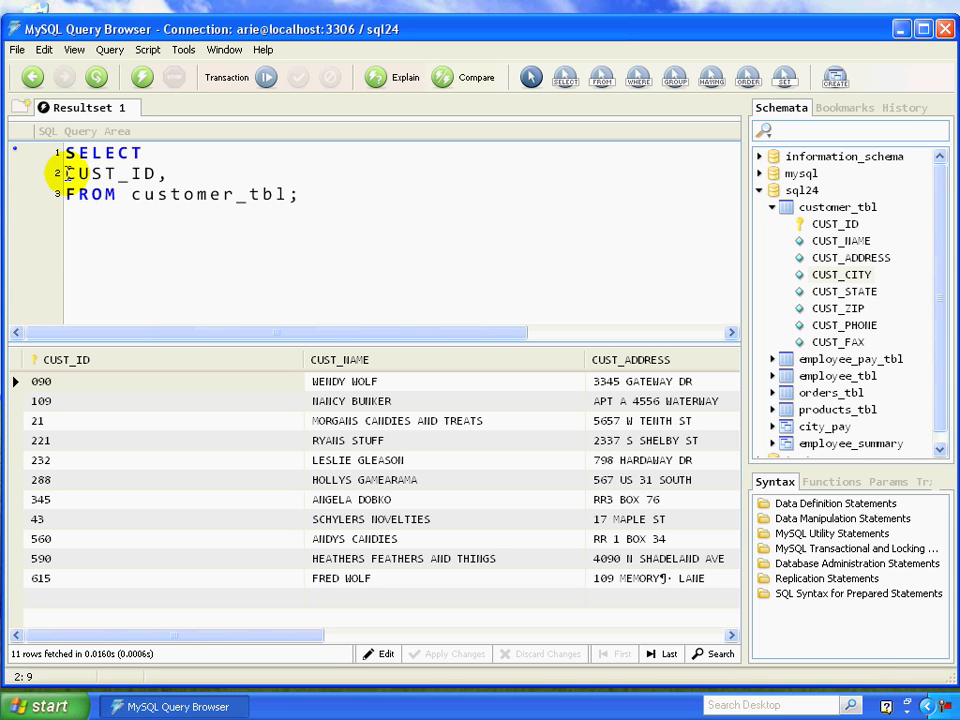
type(",CUST_")
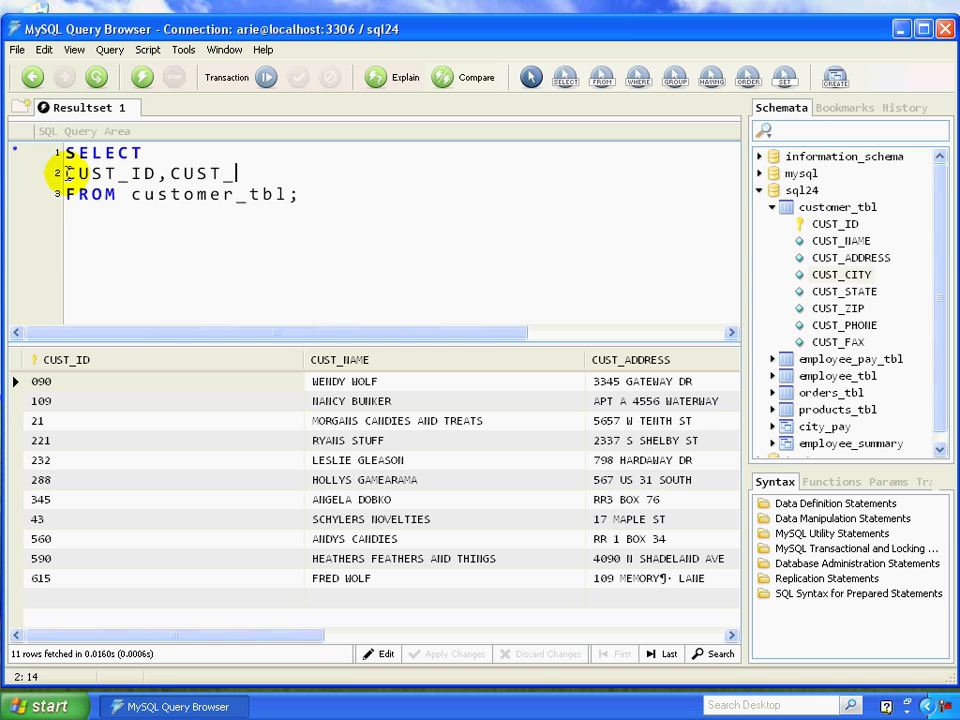
type("NAME")
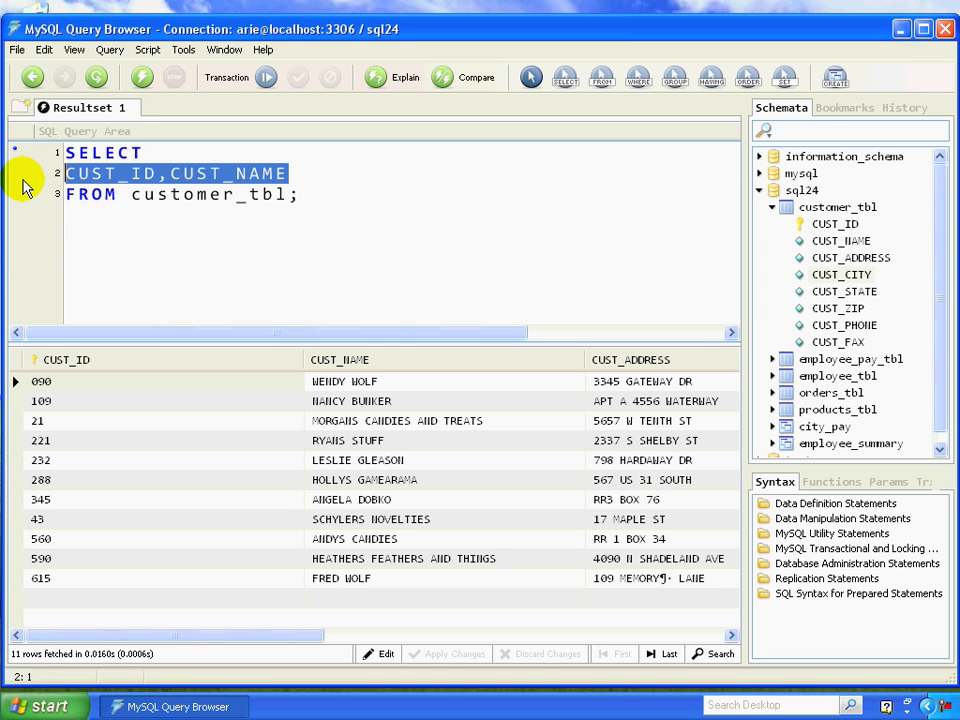
left_click(155, 130)
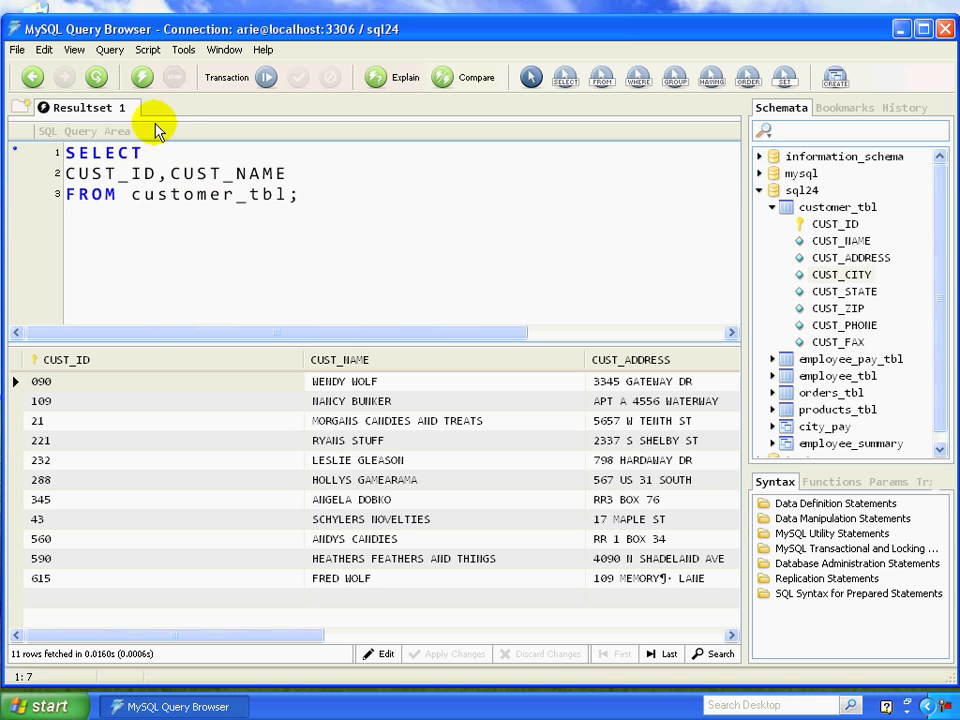
left_click(141, 77)
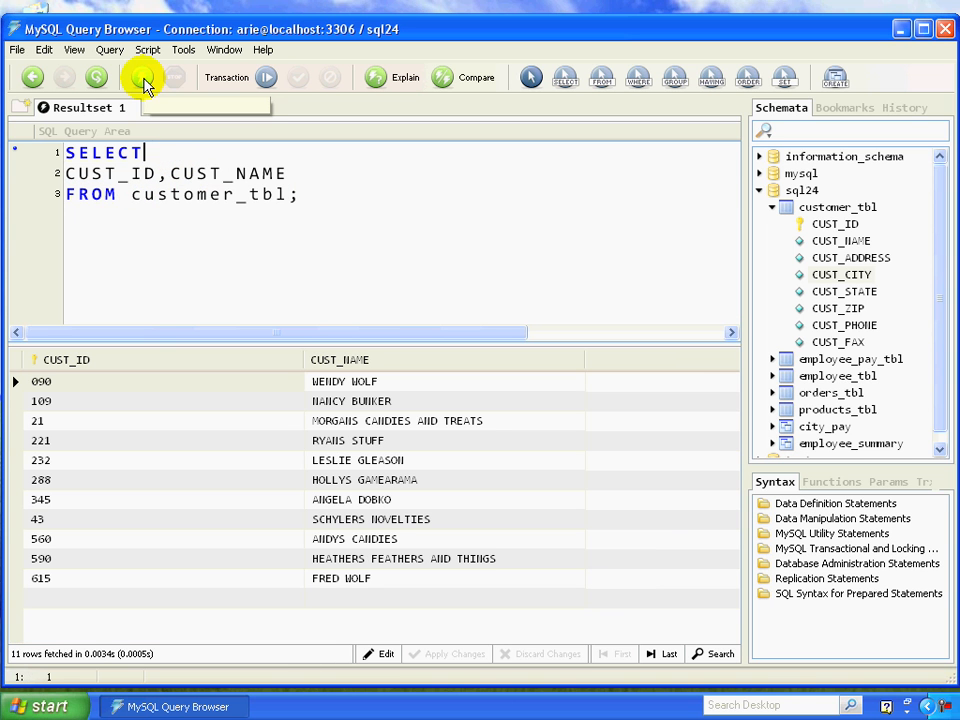
mouse_move(268, 392)
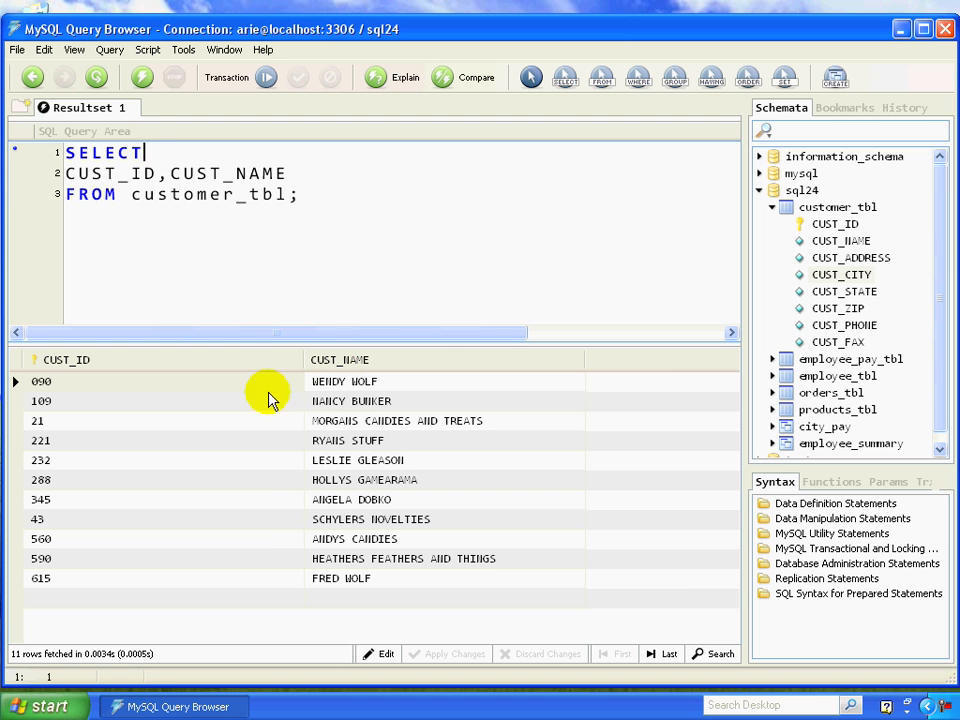
mouse_move(265, 578)
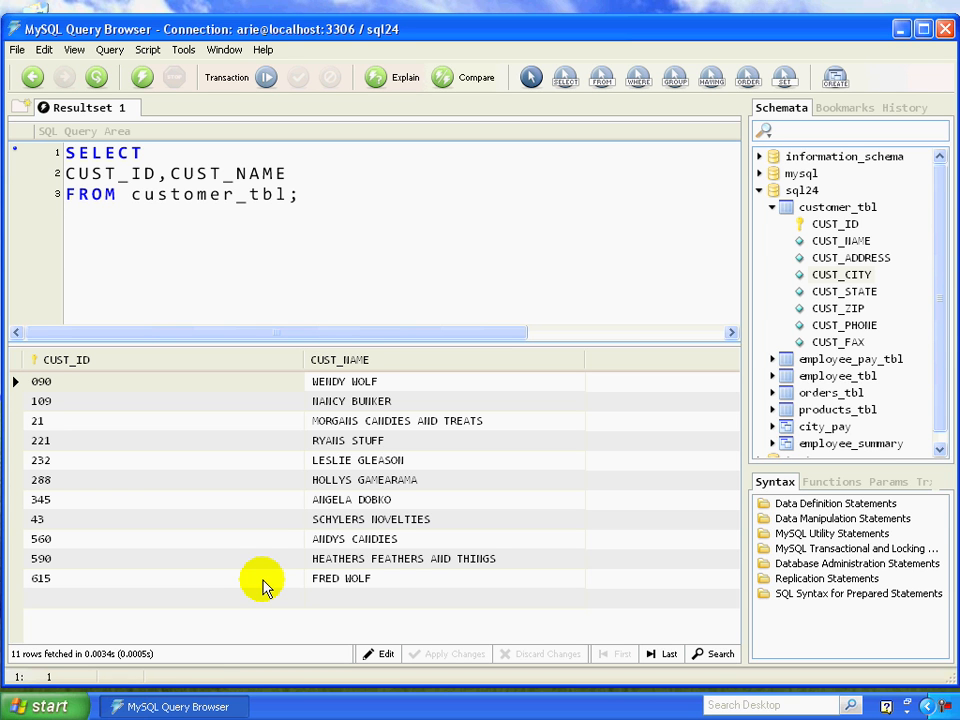
left_click(145, 152)
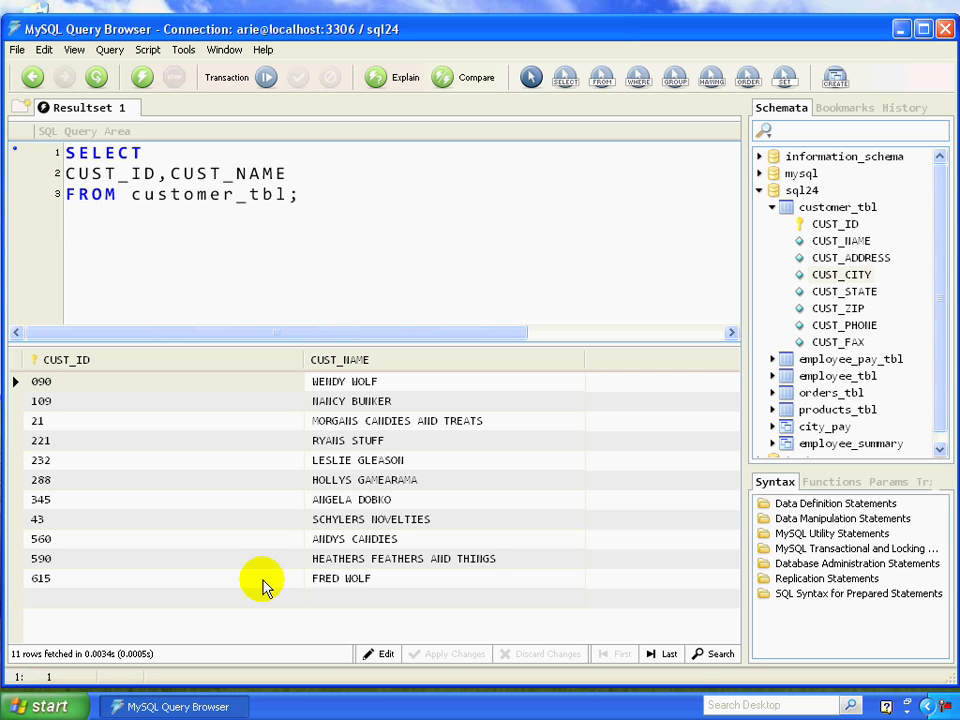
mouse_move(300, 190)
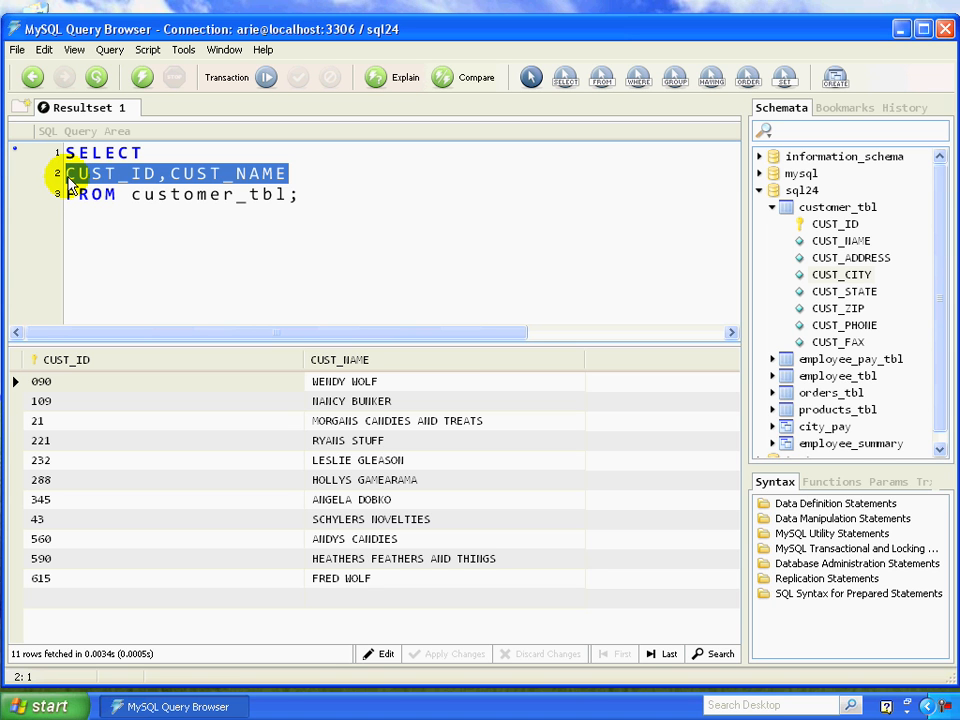
Step: Insert CUST_ZIP between CUST_ID and CUST_NAME in the SELECT list
left_click(288, 173)
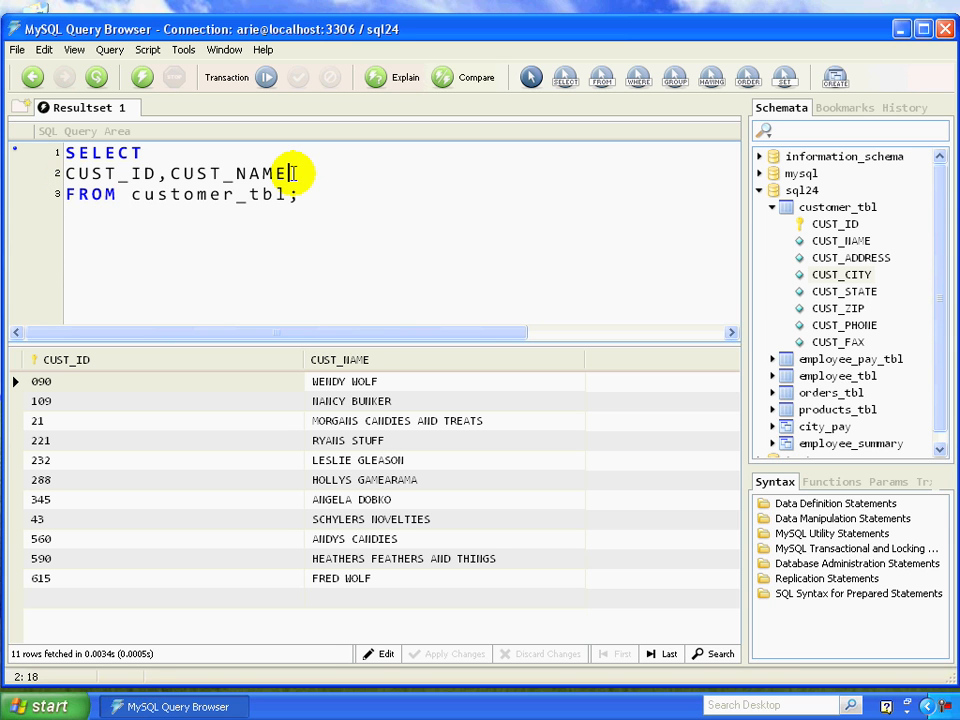
type("CUST_ZIP")
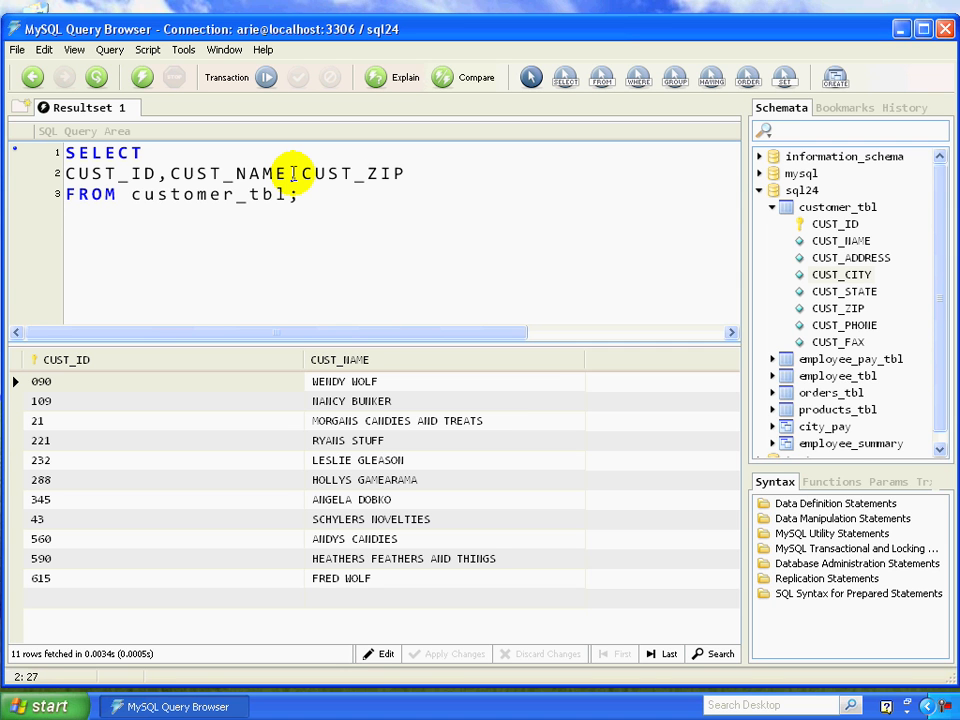
type(",")
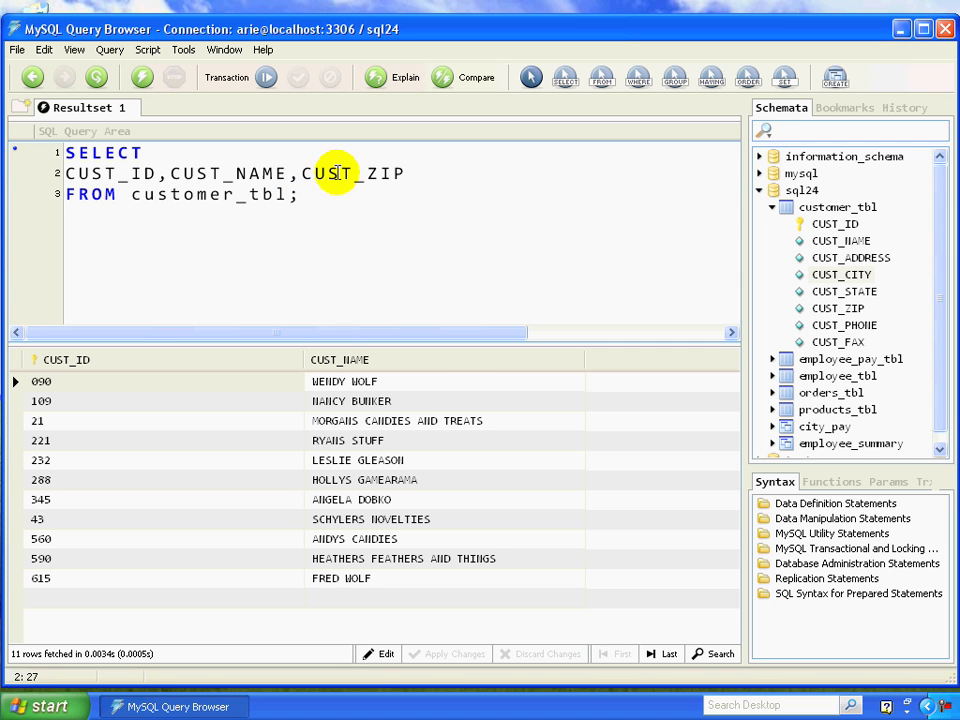
mouse_move(15, 45)
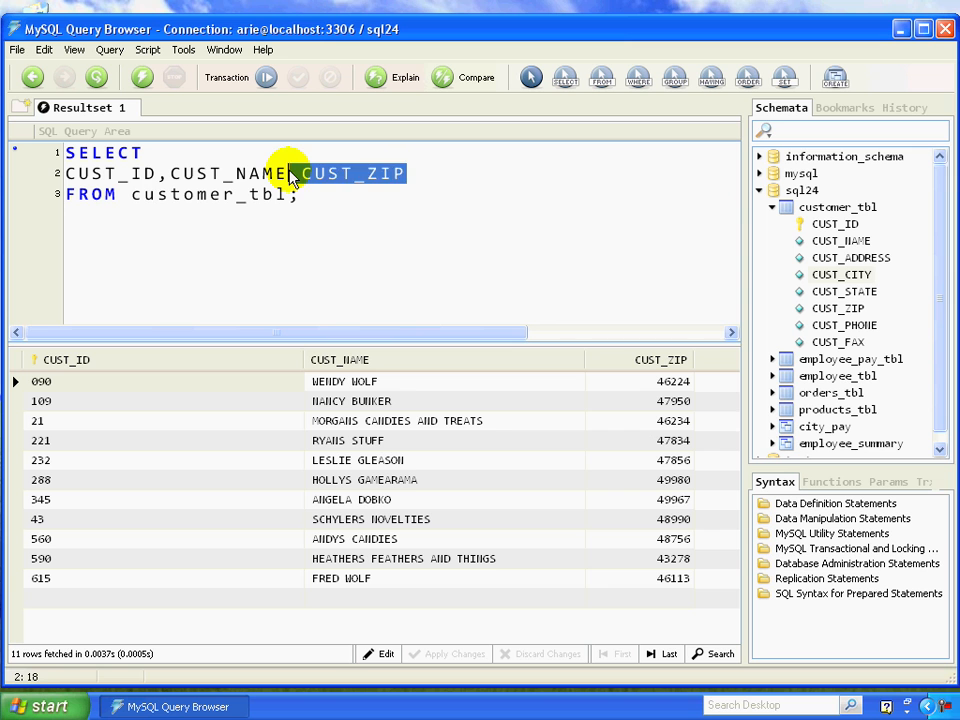
key("Delete")
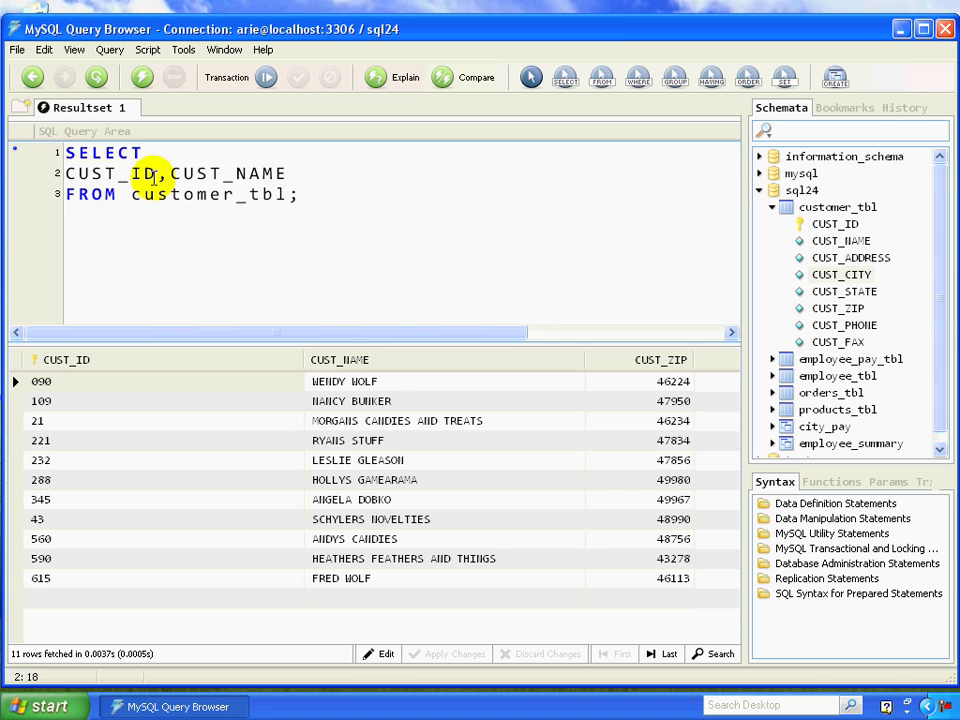
type("CUST_ZIP,CUST_")
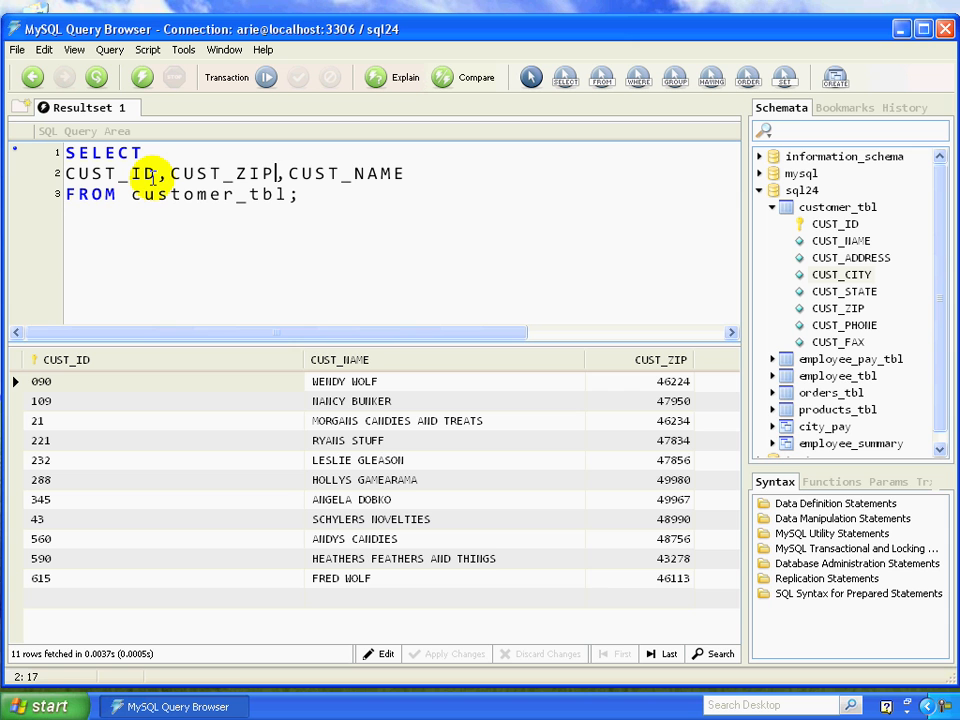
mouse_move(308, 190)
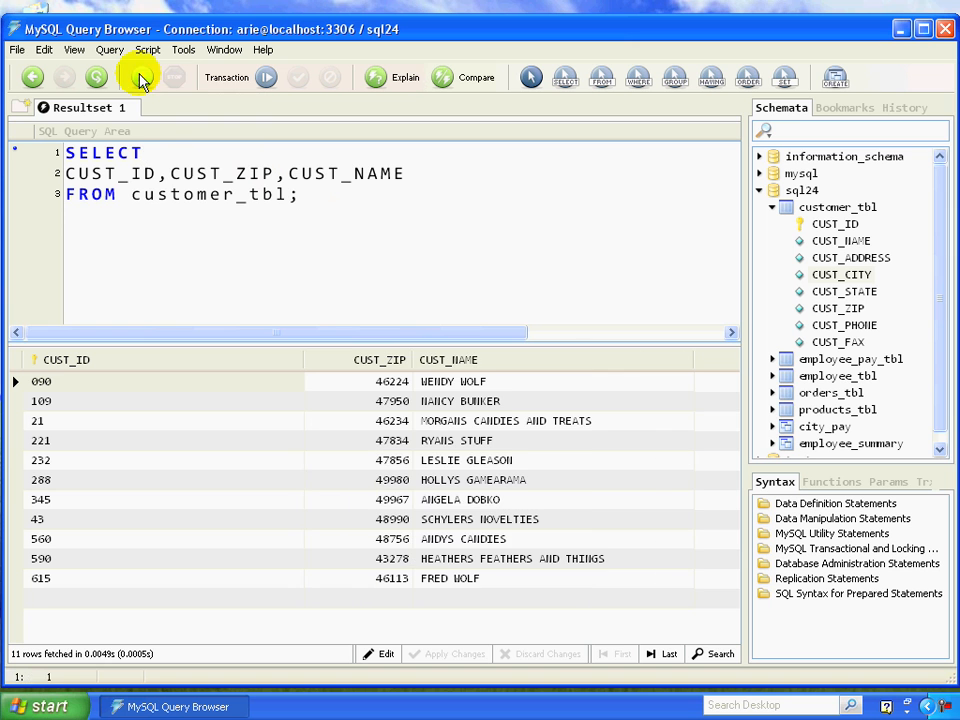
mouse_move(264, 222)
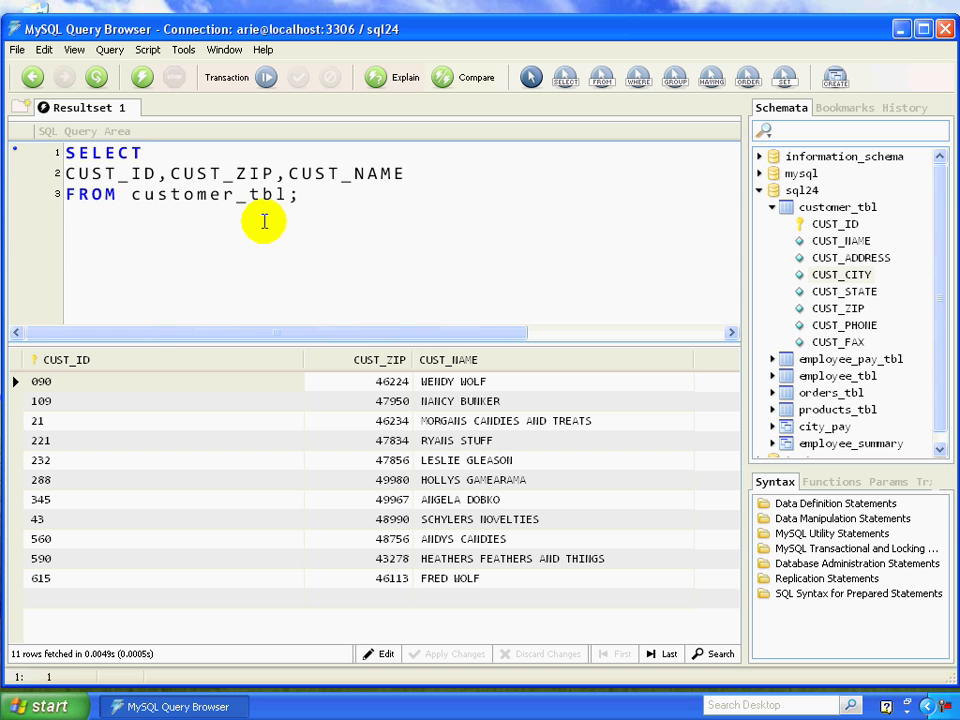
left_click(145, 152)
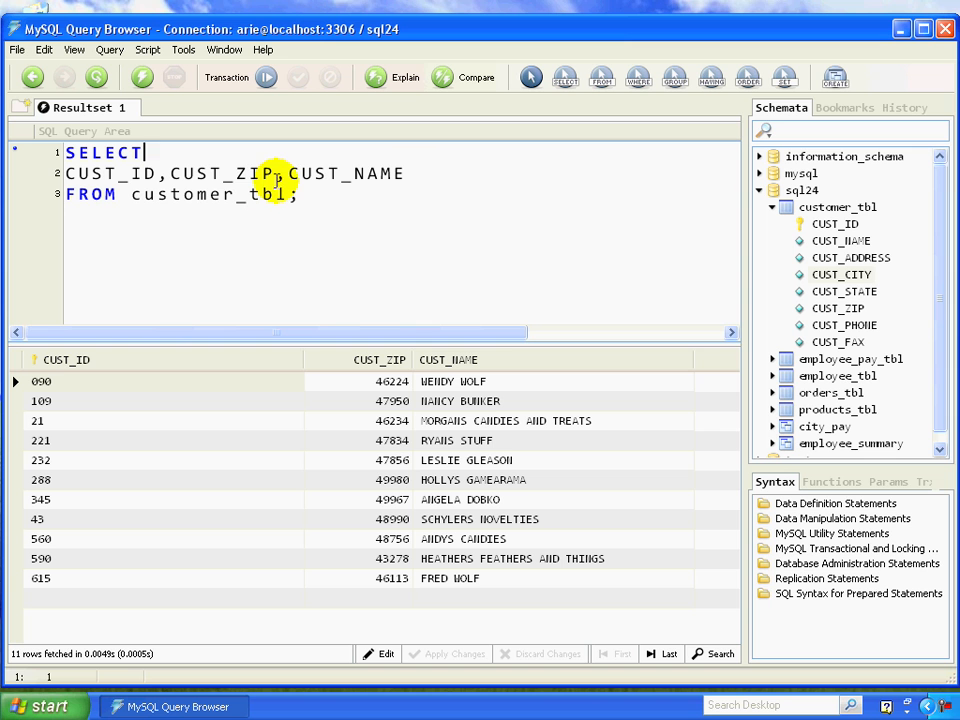
Step: Delete CUST_ZIP from the column list and begin editing after customer_tbl
double_click(223, 173)
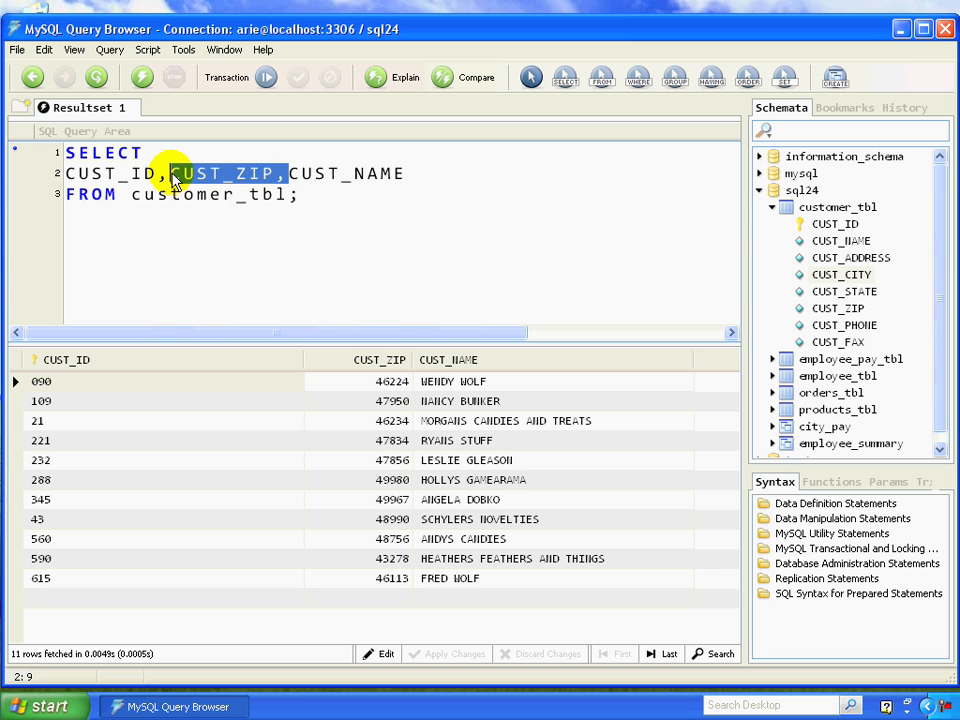
key("Delete")
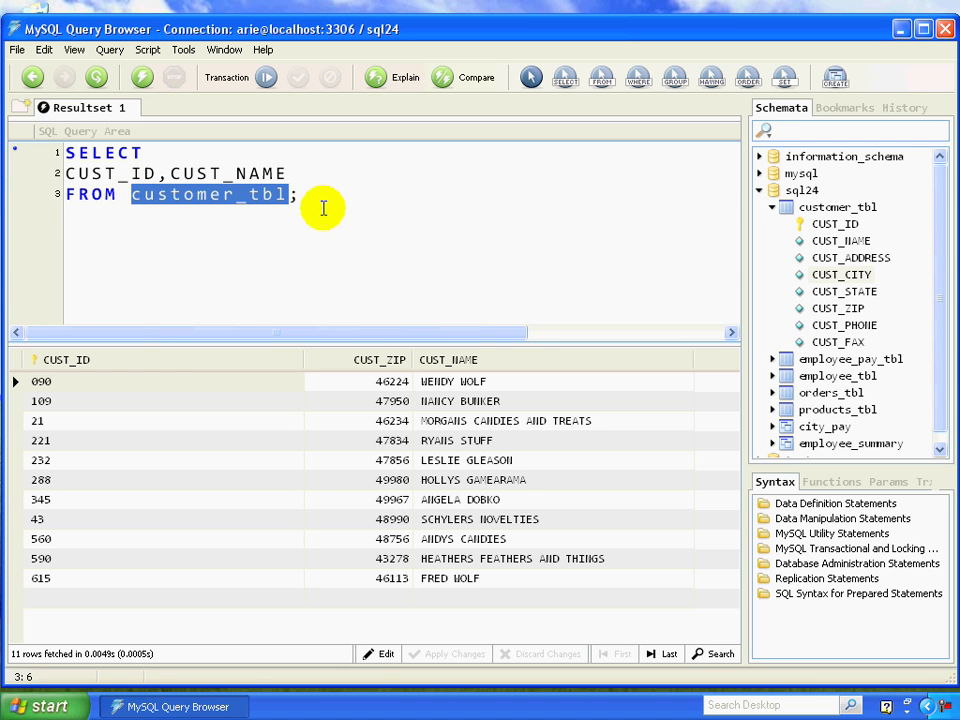
left_click(293, 194)
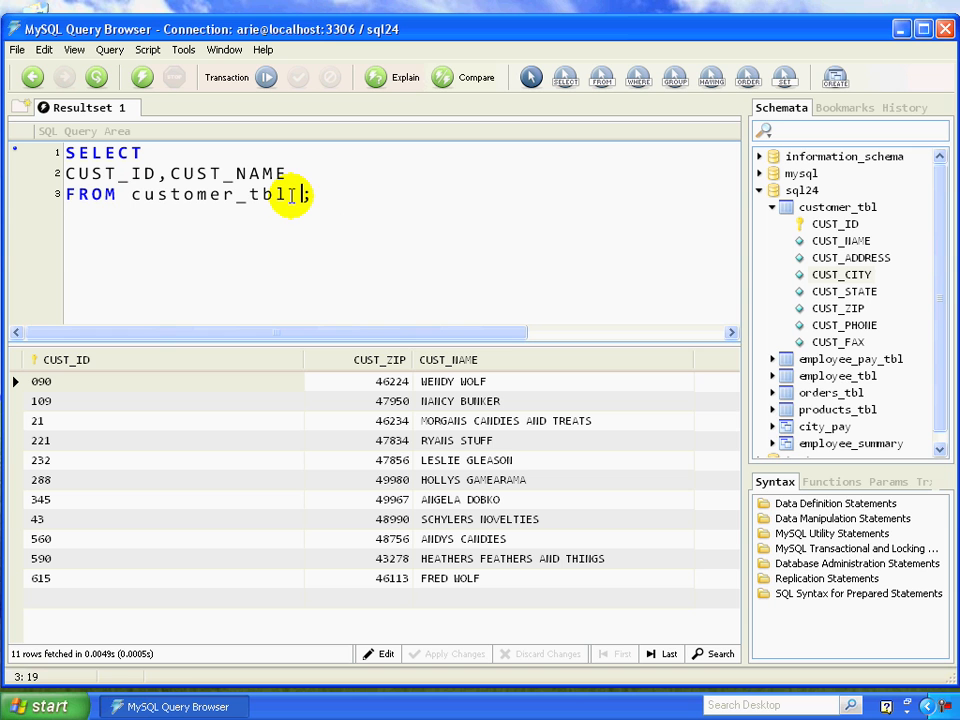
type("c")
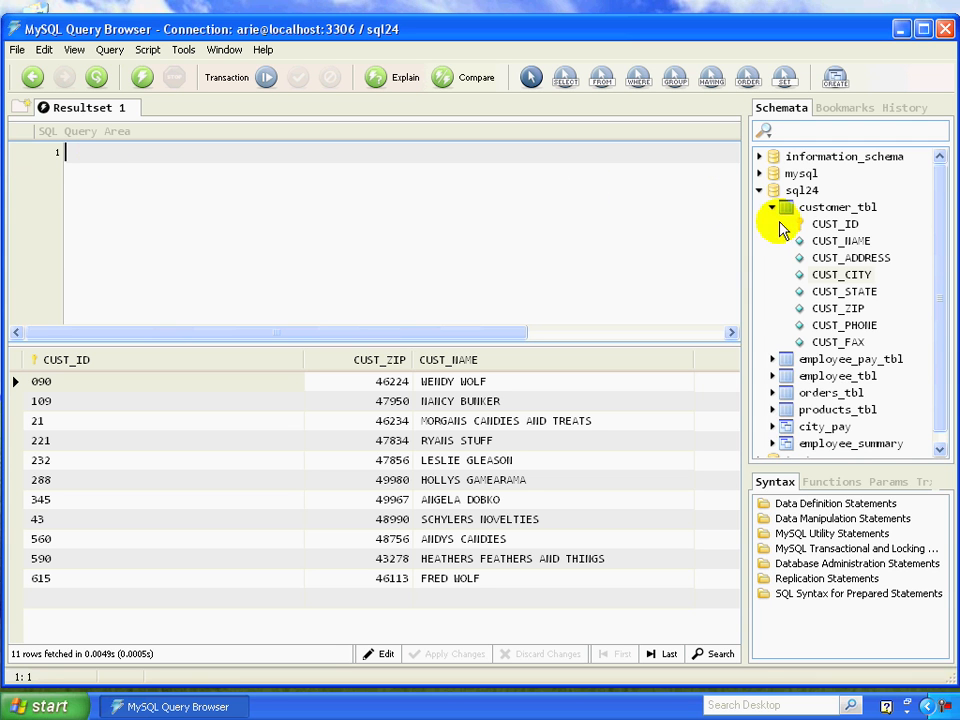
Step: Replace * with c.CUST_ID and c.CUST_NAME using the customer_tbl alias c
left_click(771, 207)
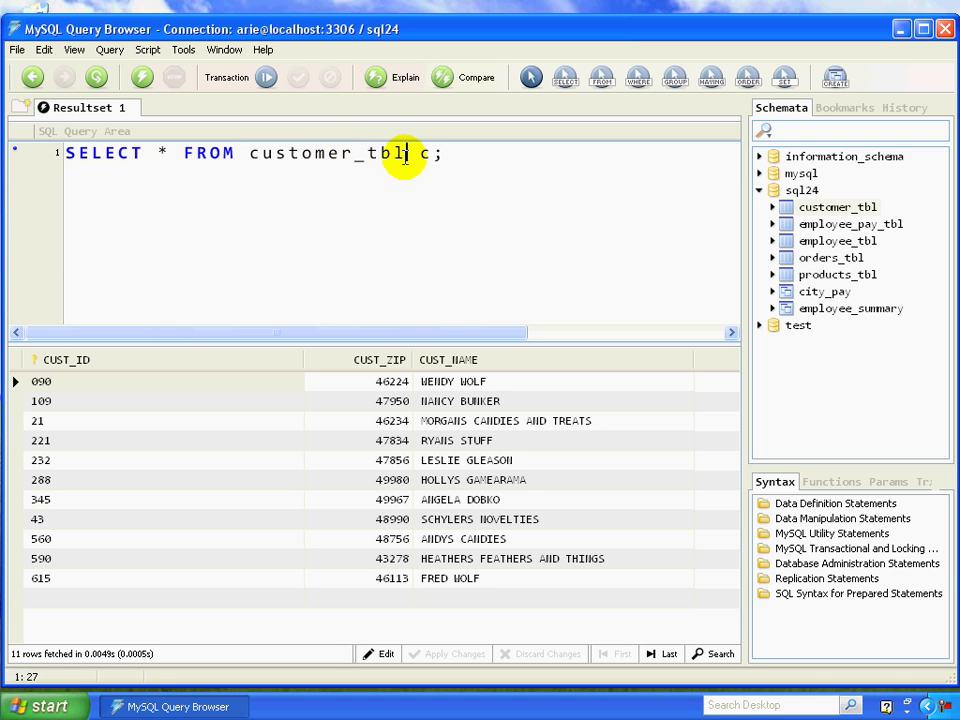
double_click(327, 153)
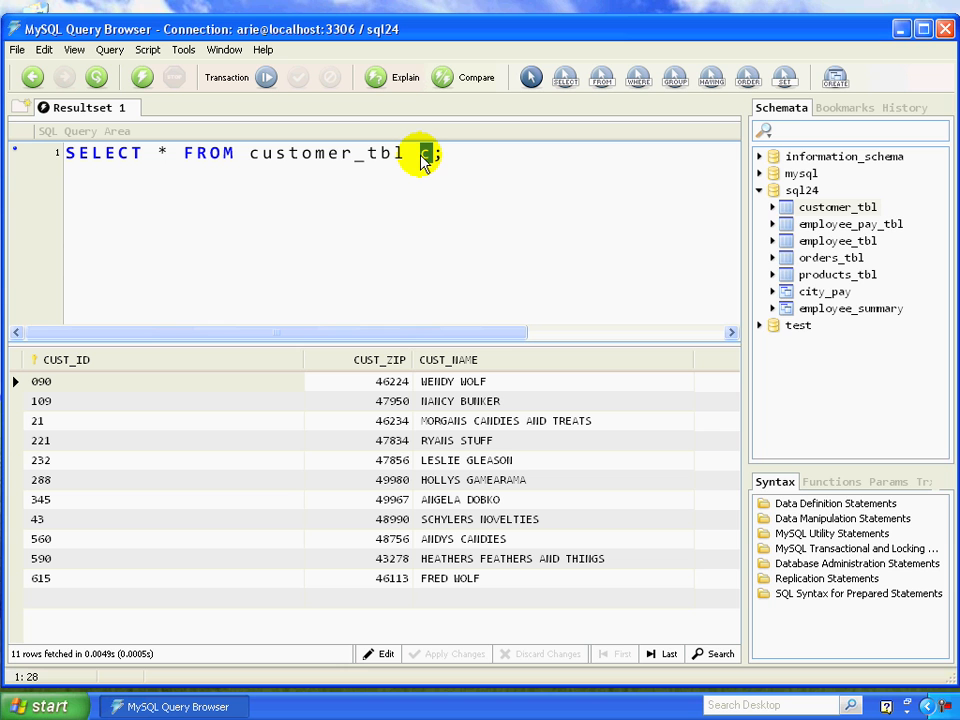
mouse_move(785, 220)
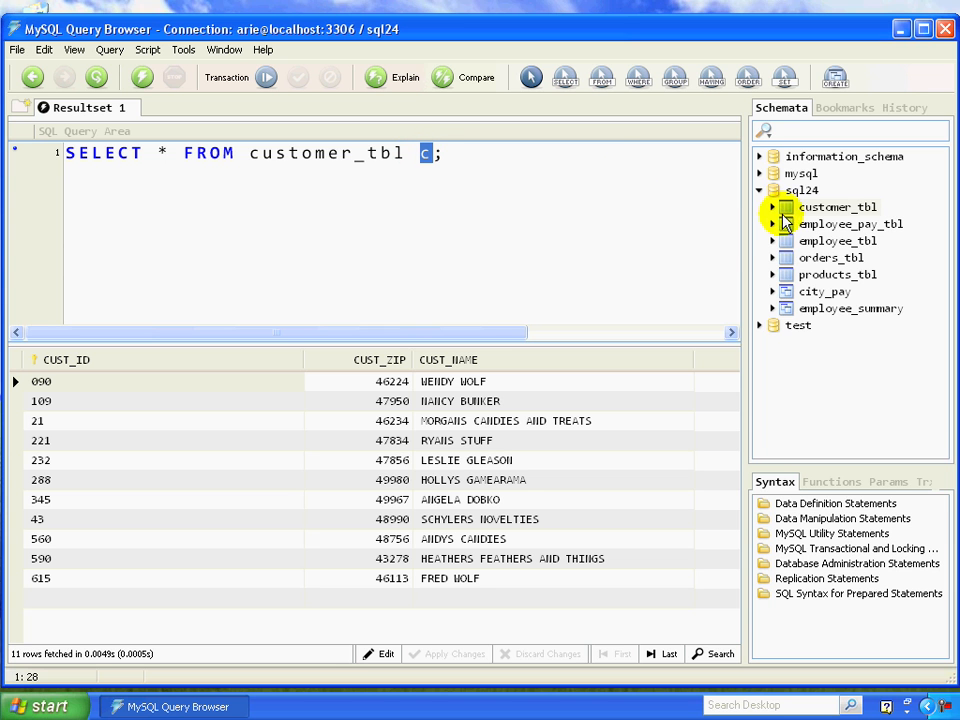
left_click(772, 207)
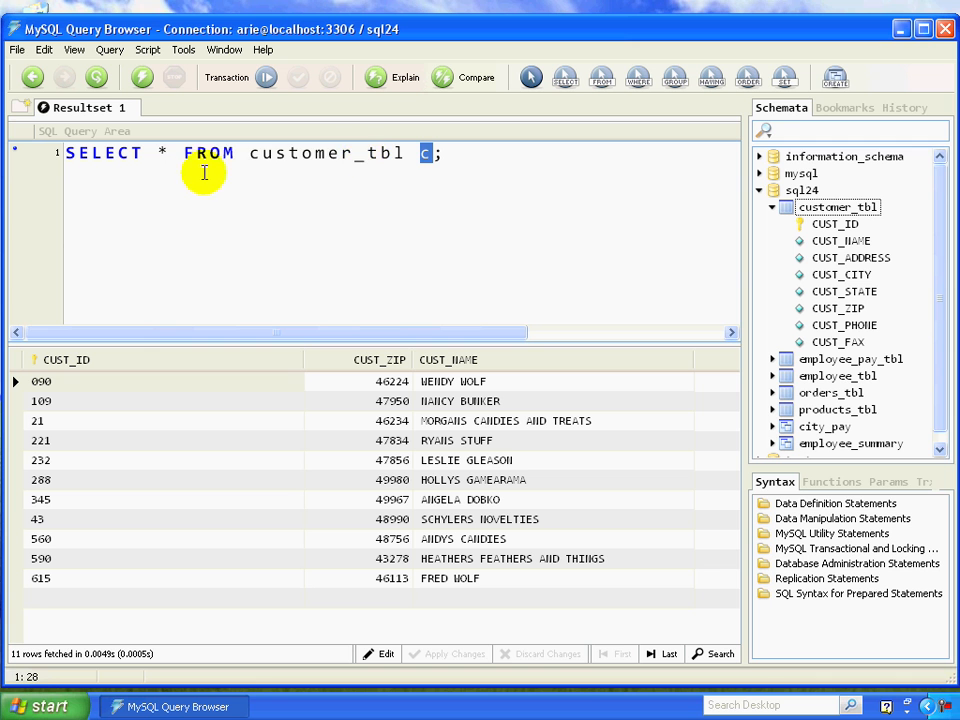
left_click(160, 153)
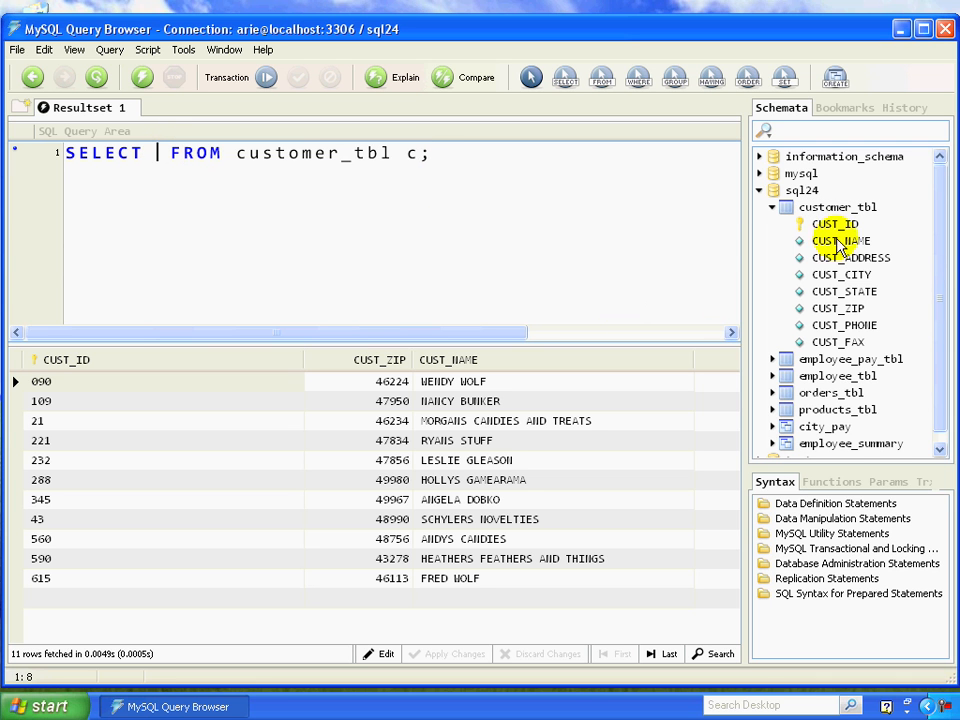
double_click(834, 224)
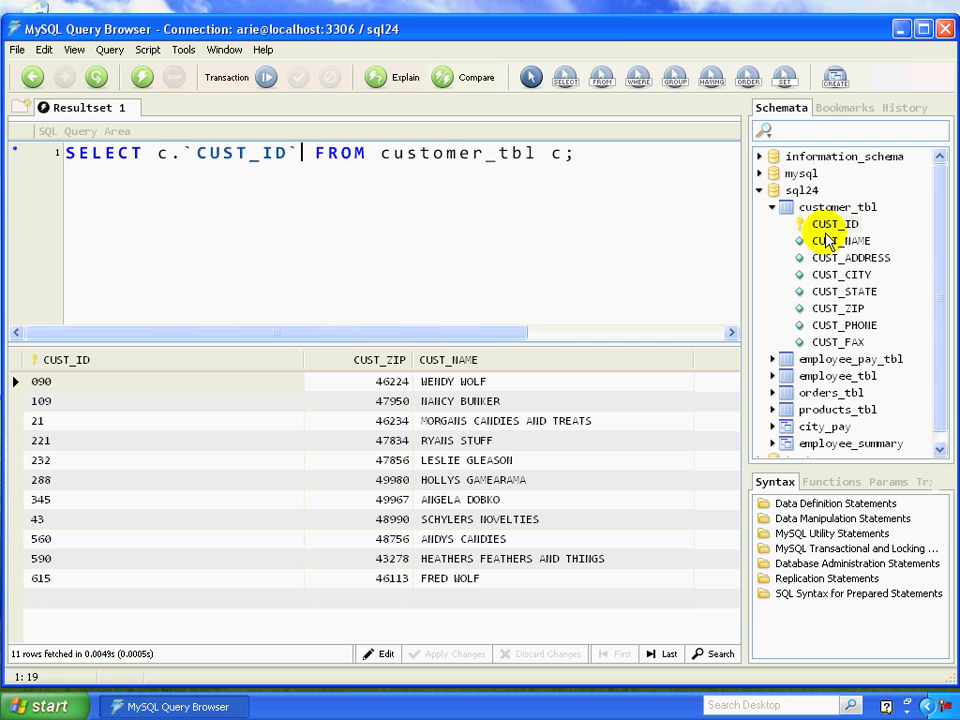
double_click(841, 240)
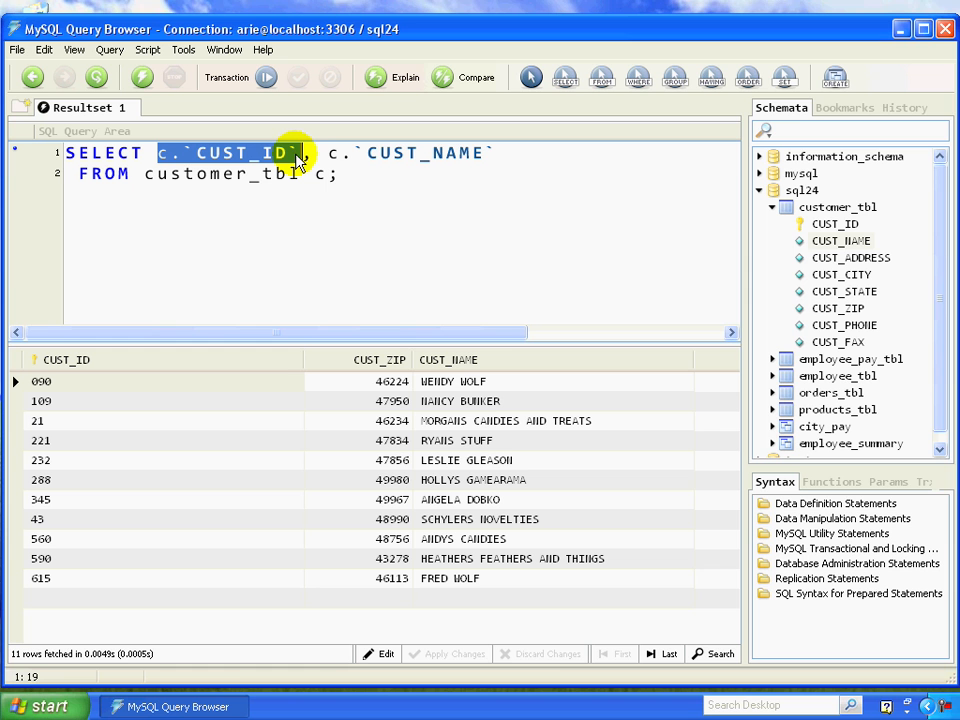
mouse_move(205, 158)
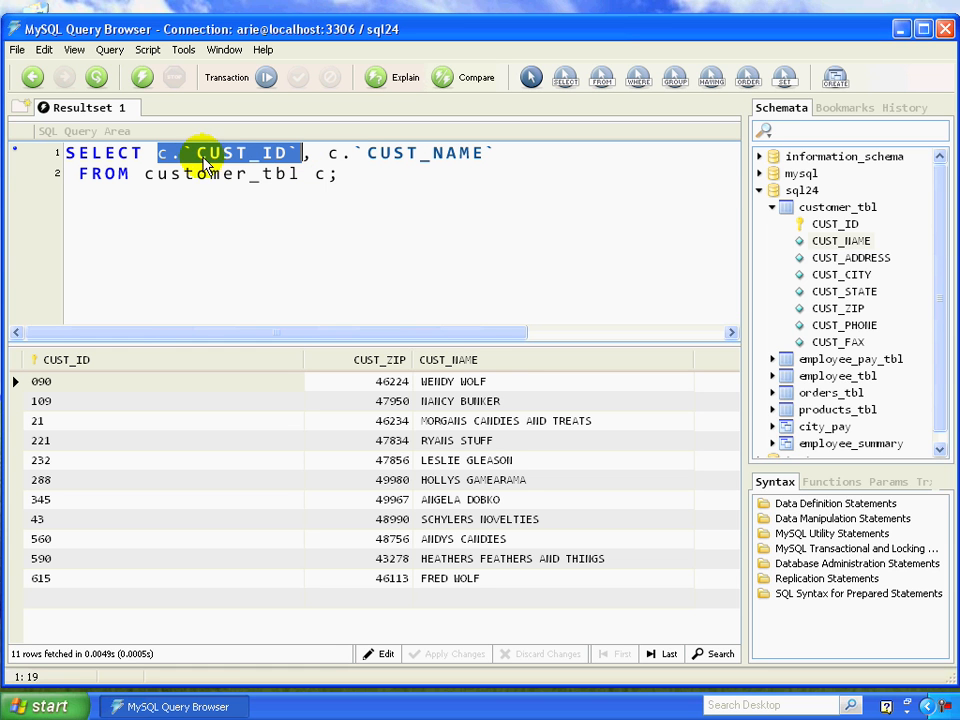
Step: Select the unquoted CUST_ID name and adjust its backtick quoting
left_click(200, 152)
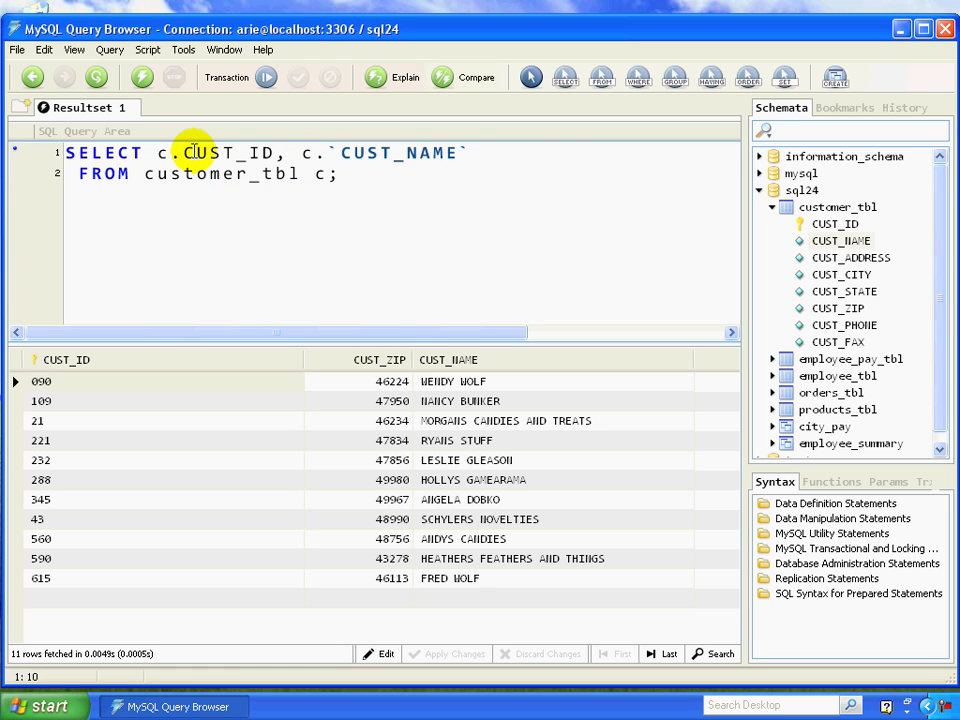
double_click(232, 152)
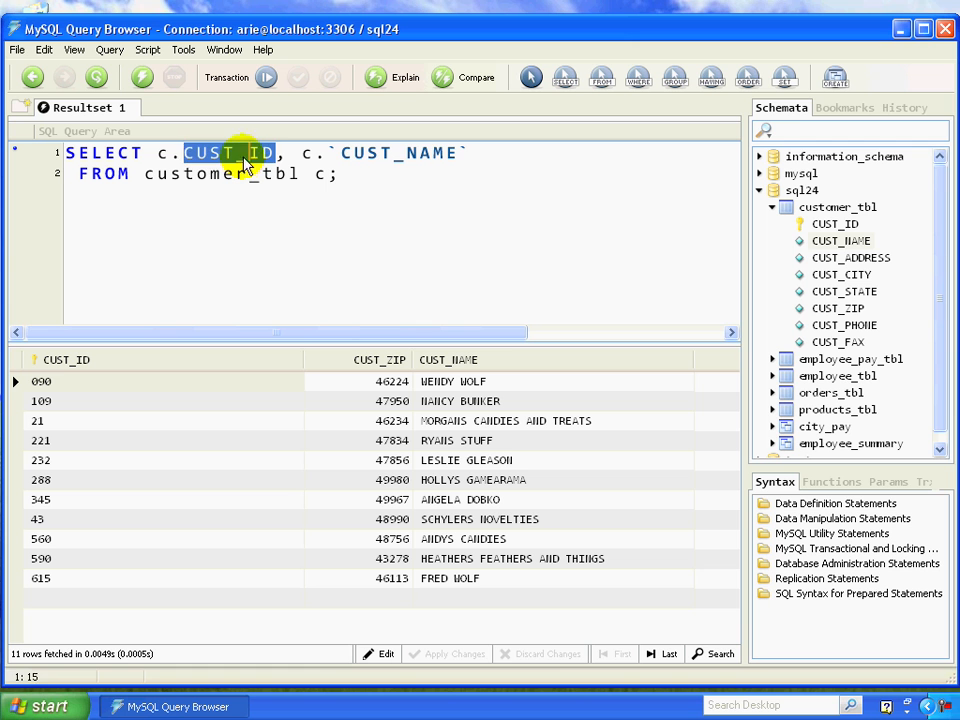
left_click(245, 153)
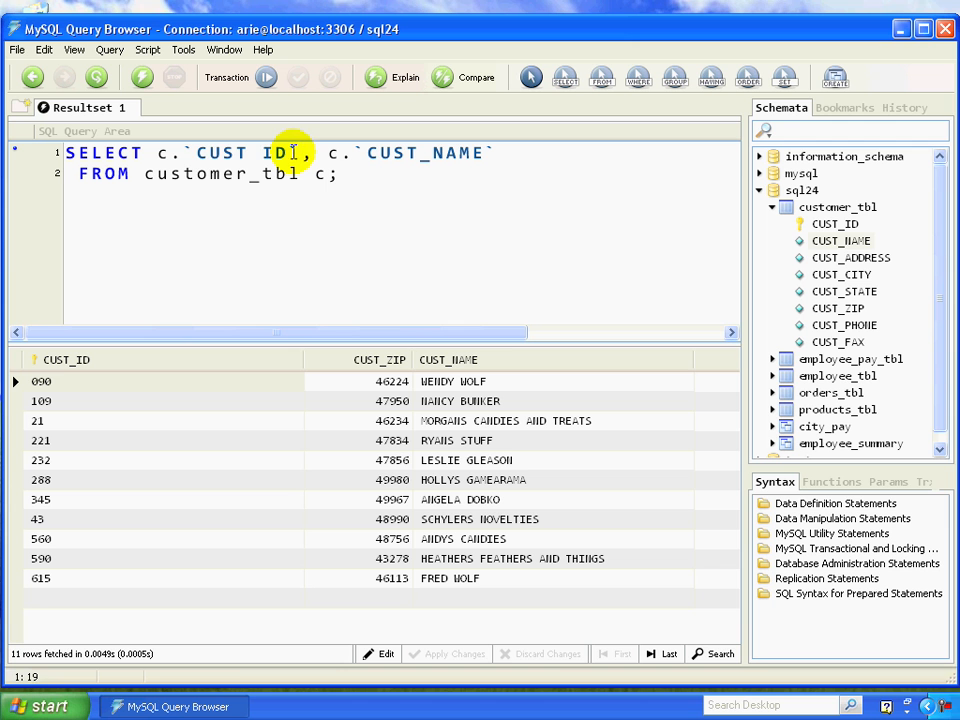
Step: Overwrite the quoted CUST_ID with the test word 'check', then reselect that placeholder
double_click(224, 152)
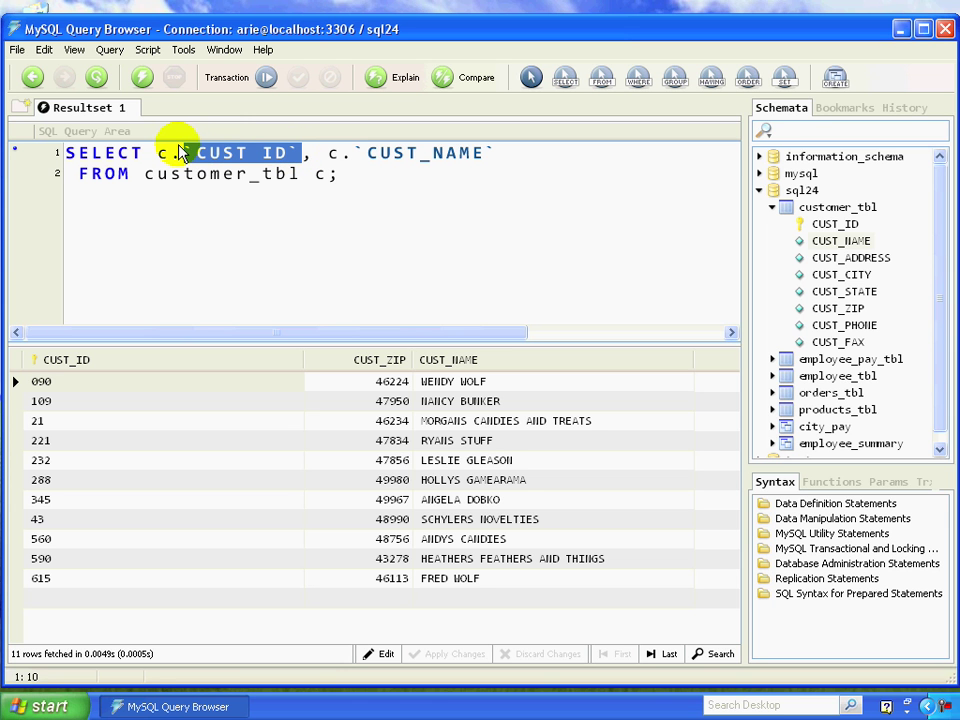
type("check")
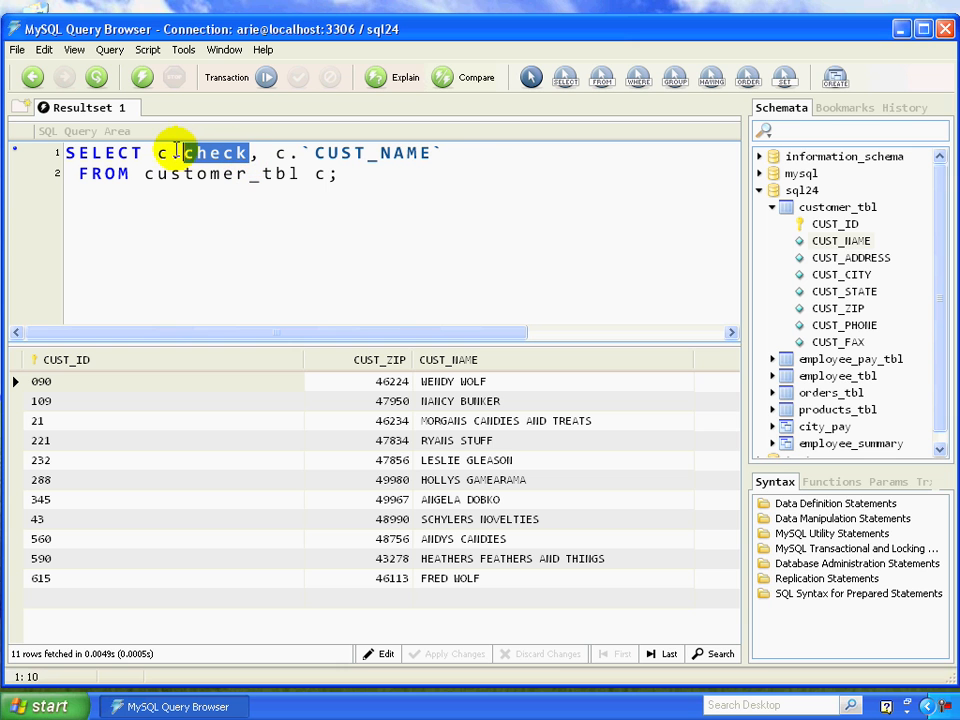
left_click(143, 152)
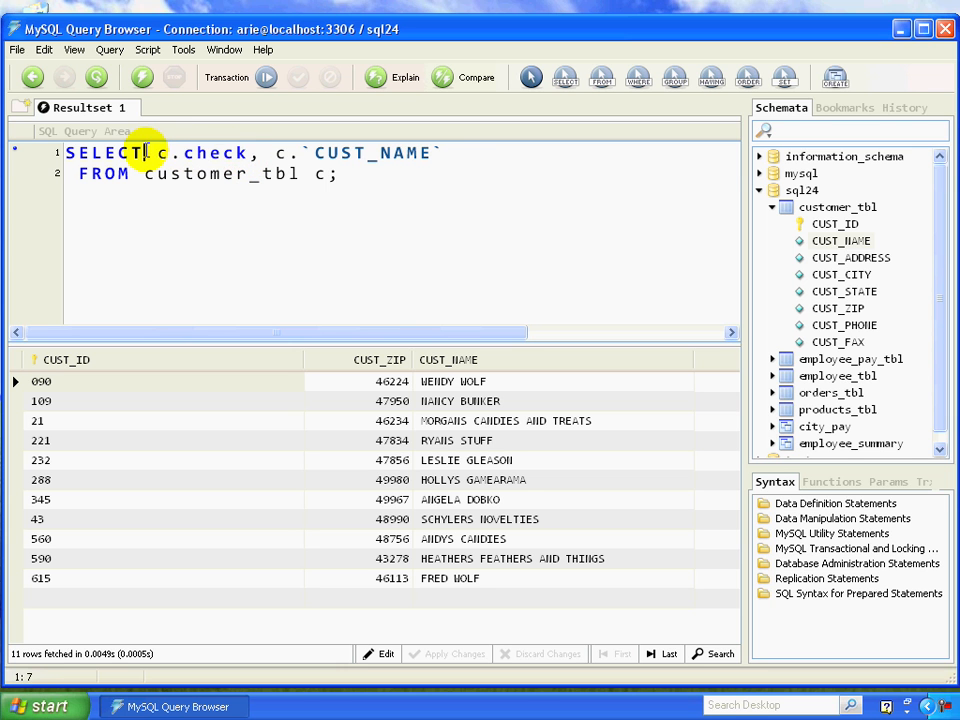
double_click(104, 152)
type("`")
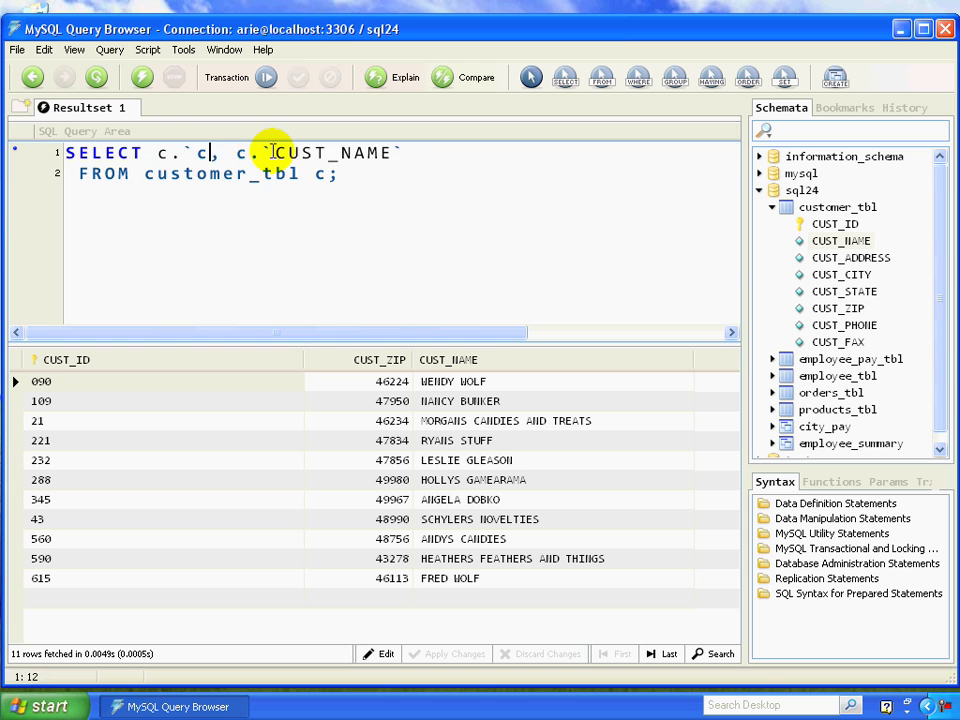
Step: Retype CUST_ID in the first c.` reference and add the `NAME` column alias
key("Backspace")
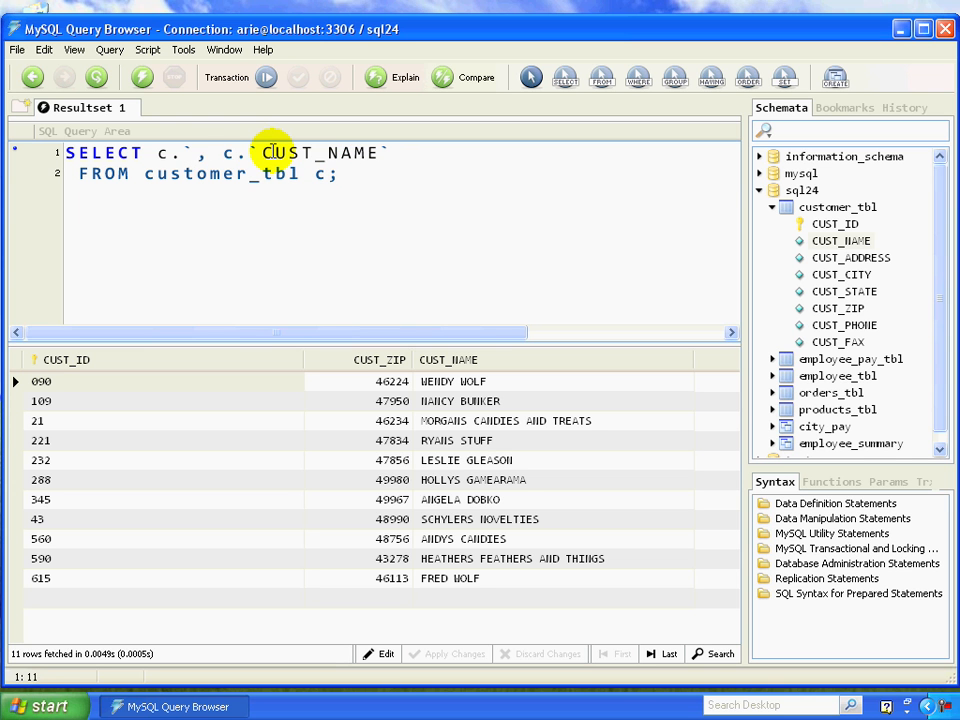
type("CUST_ID` `ID")
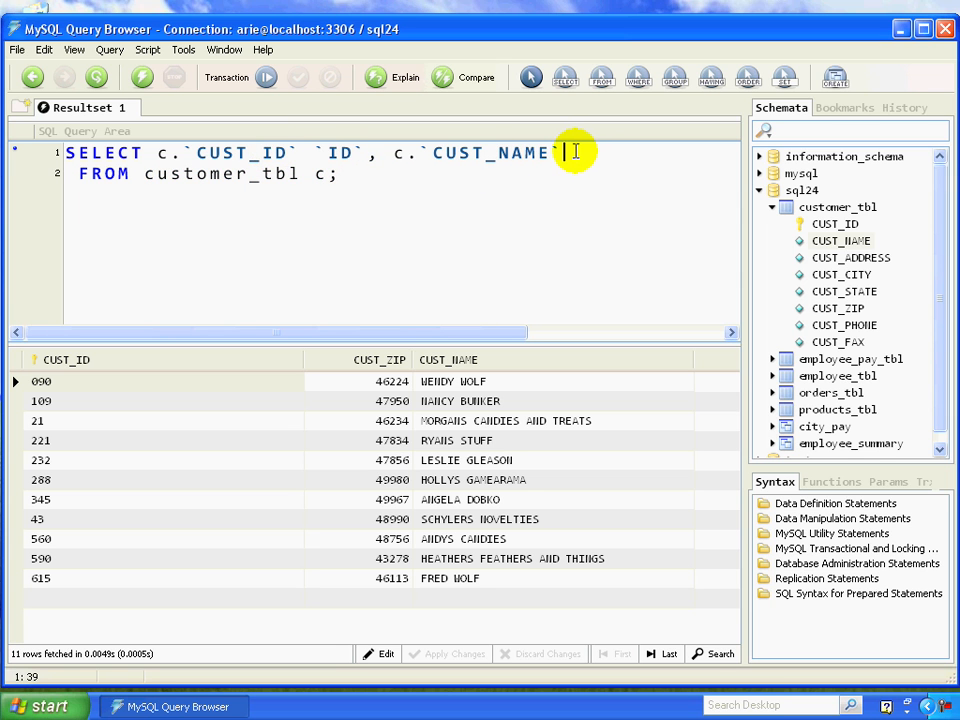
type("`NAM")
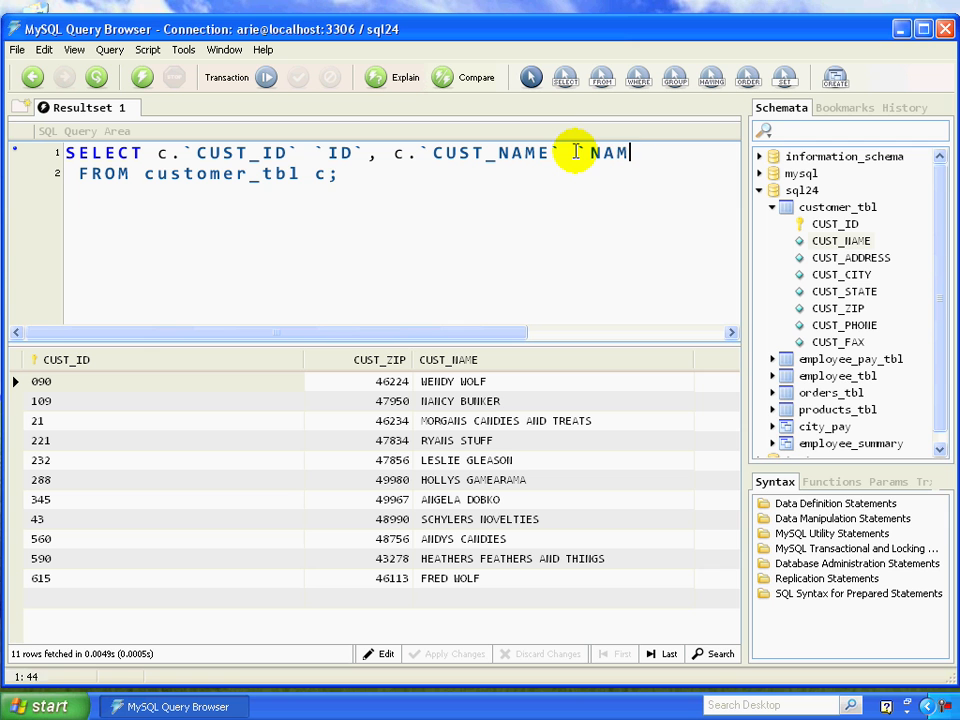
type("E`")
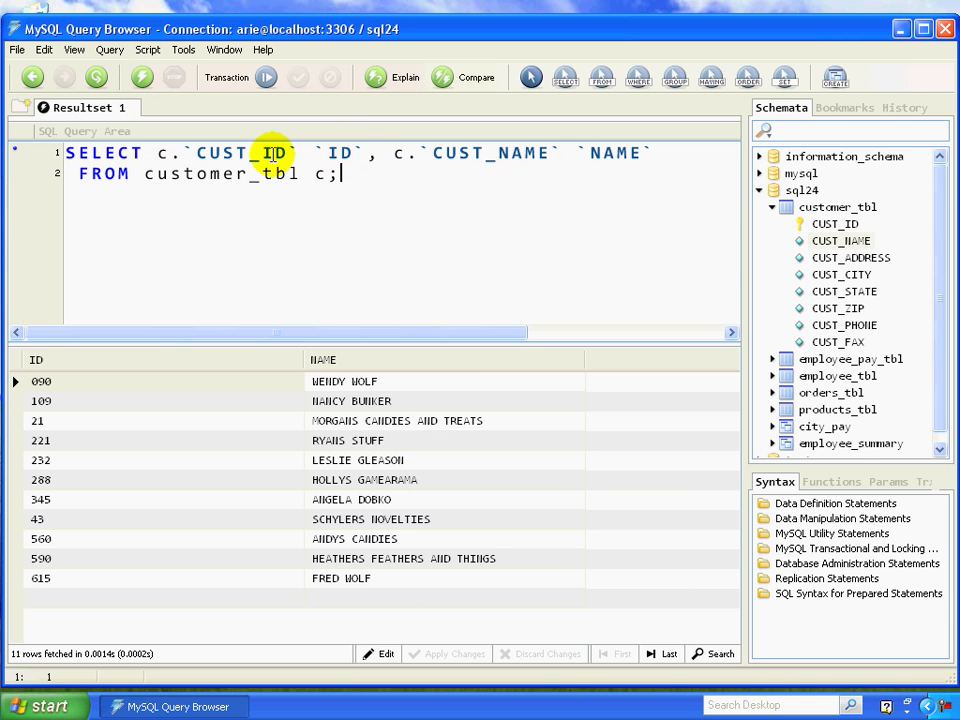
mouse_move(487, 152)
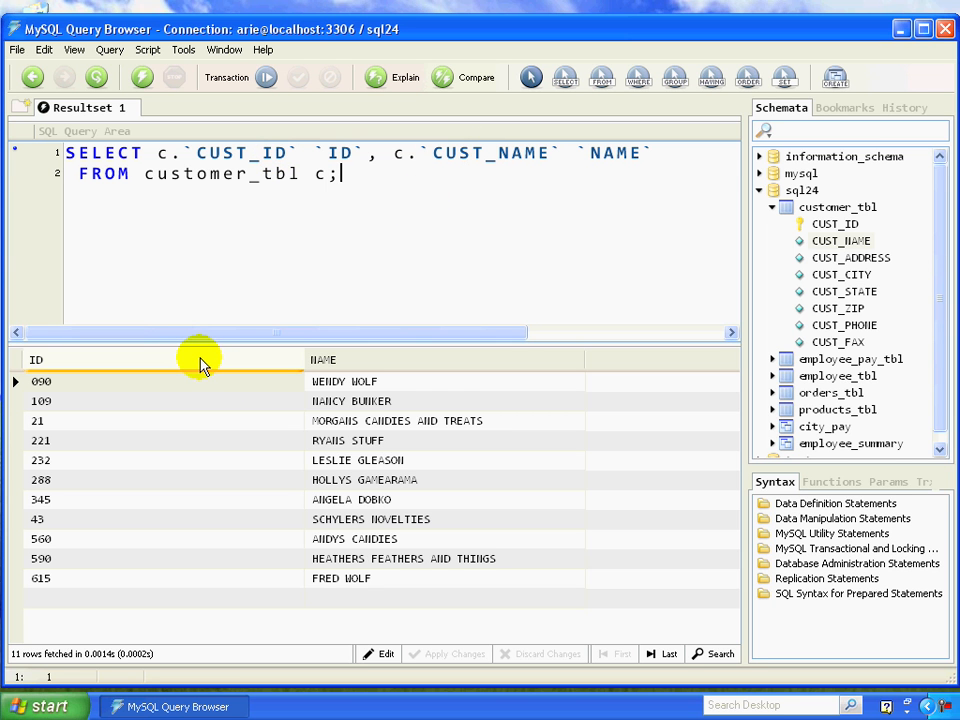
mouse_move(370, 375)
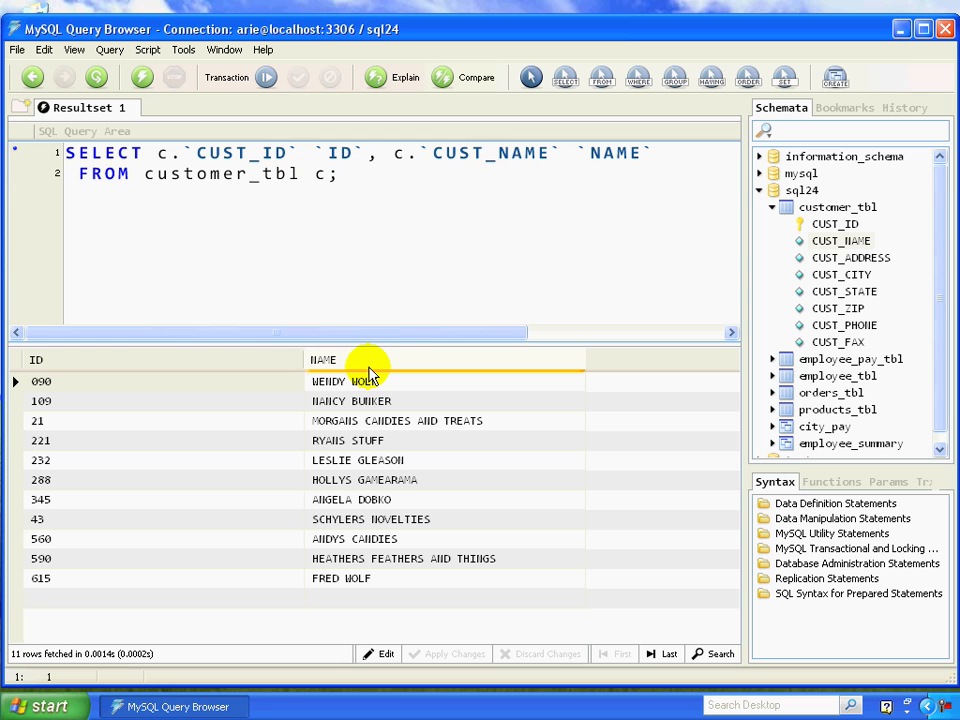